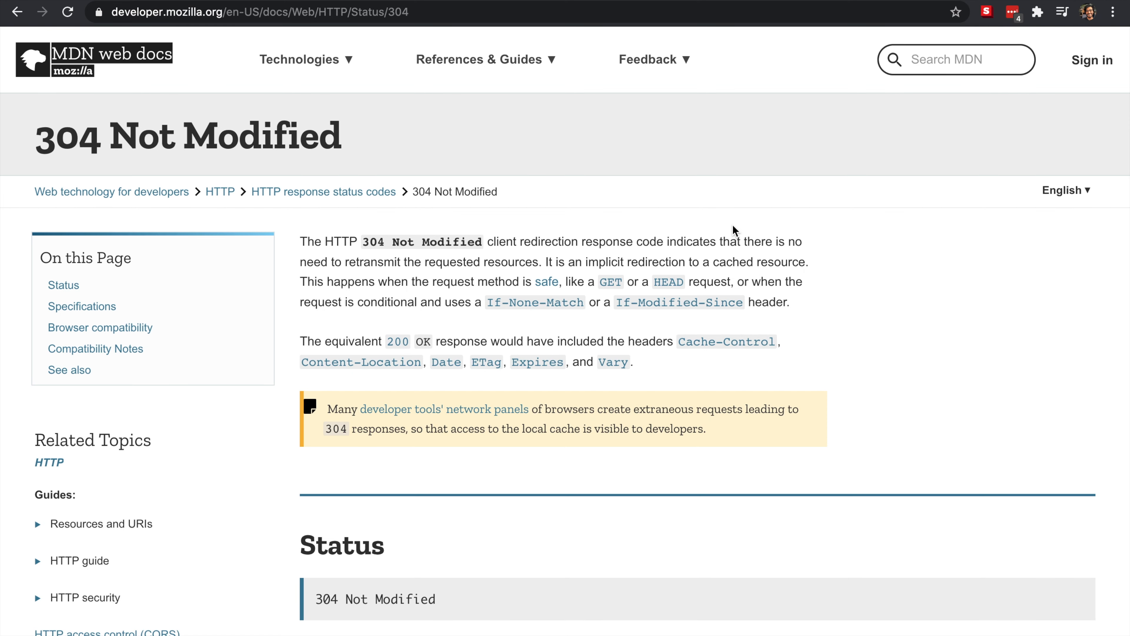
mouse_move(3, 129)
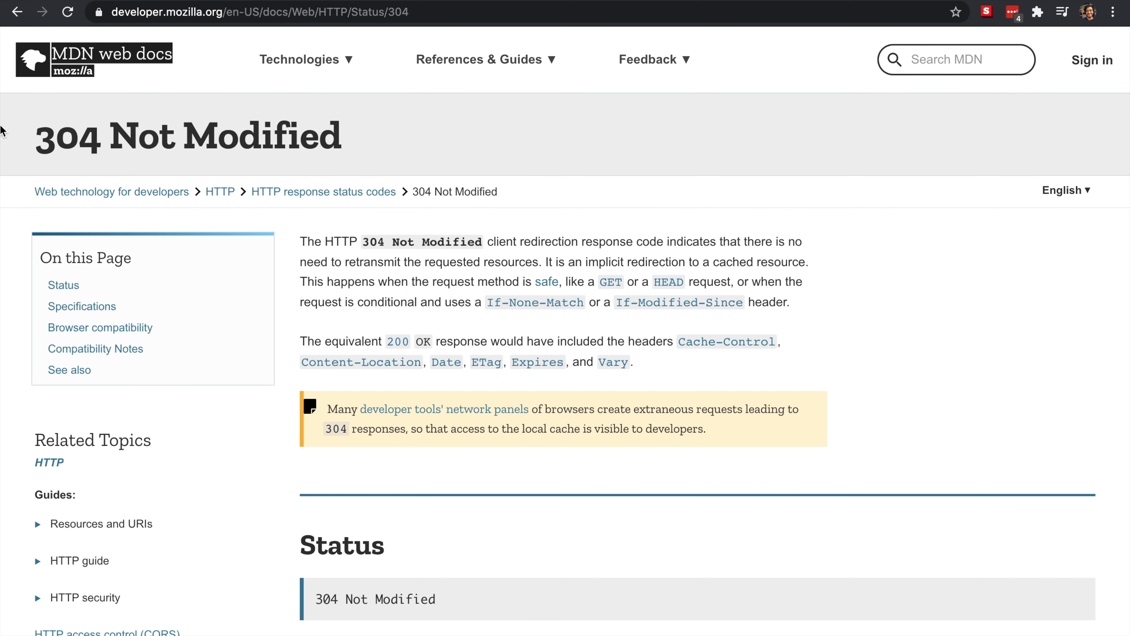
mouse_move(26, 131)
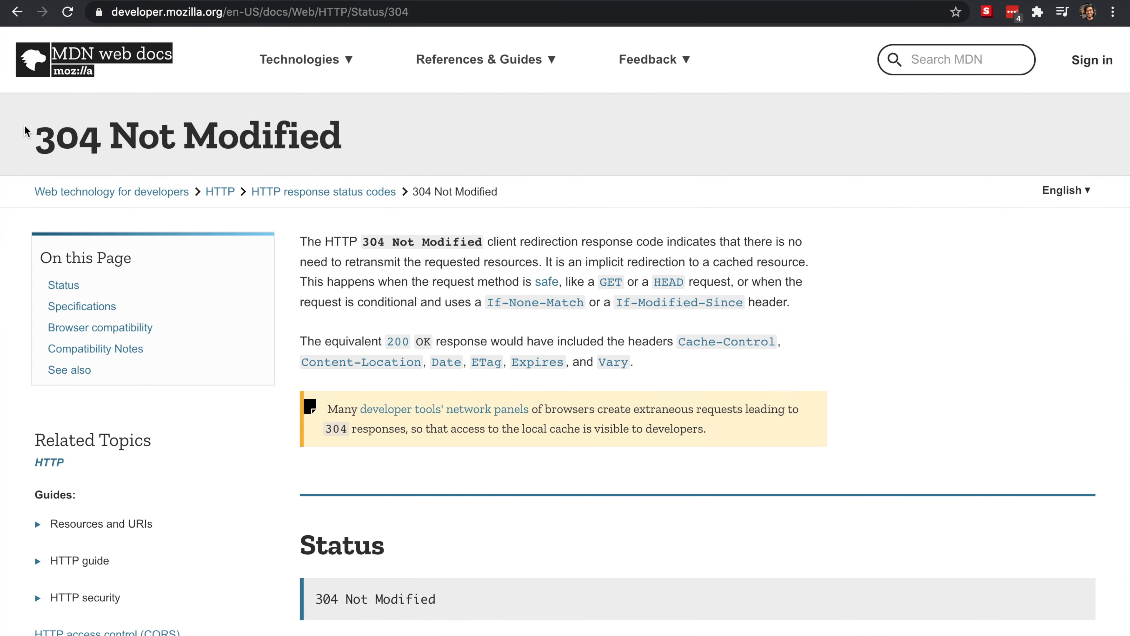
mouse_move(325, 185)
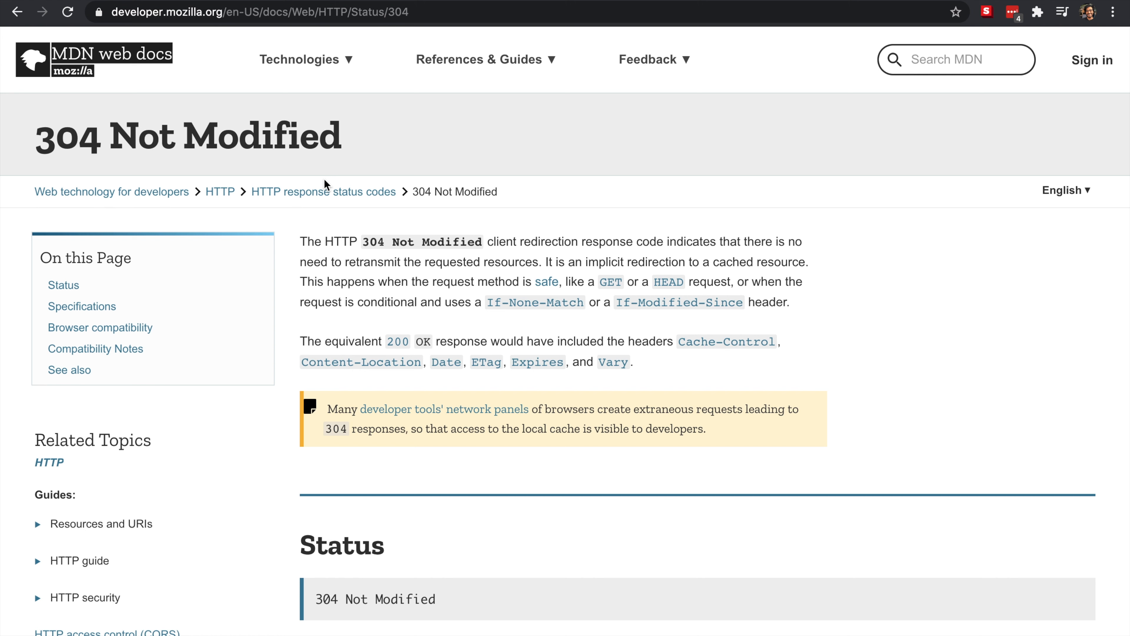
mouse_move(372, 180)
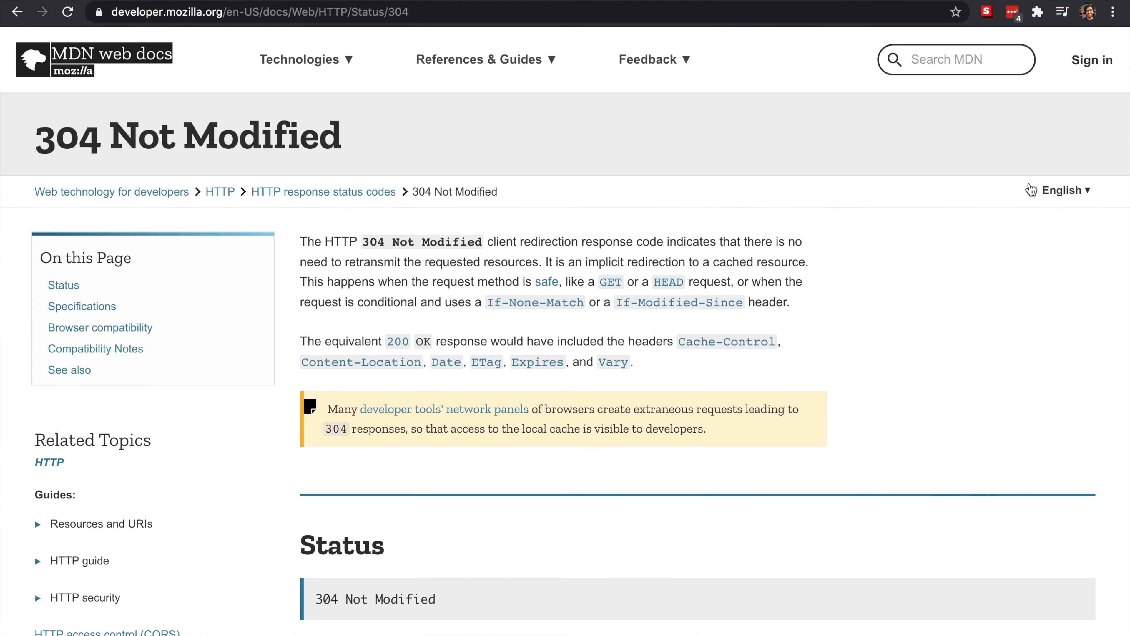
mouse_move(662, 318)
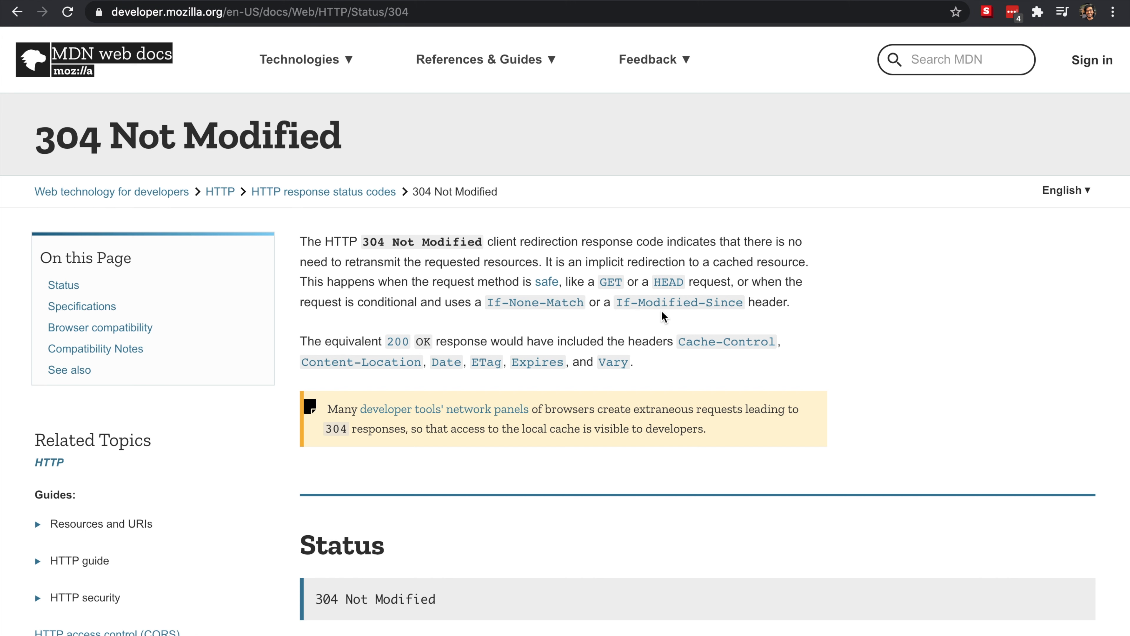
mouse_move(163, 145)
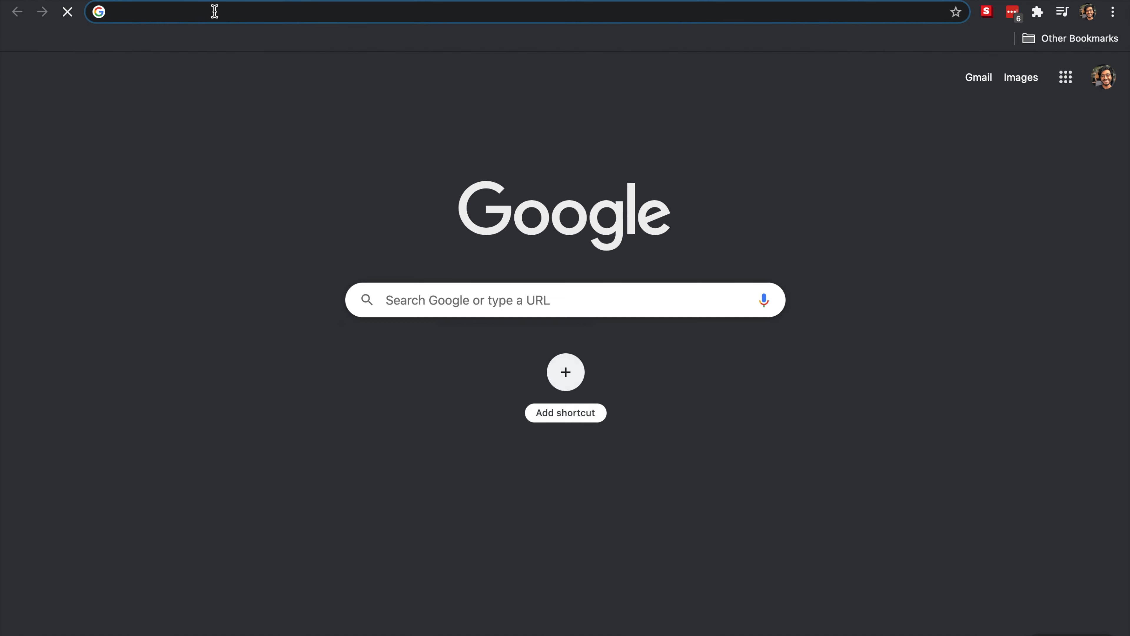
type("http://exampl")
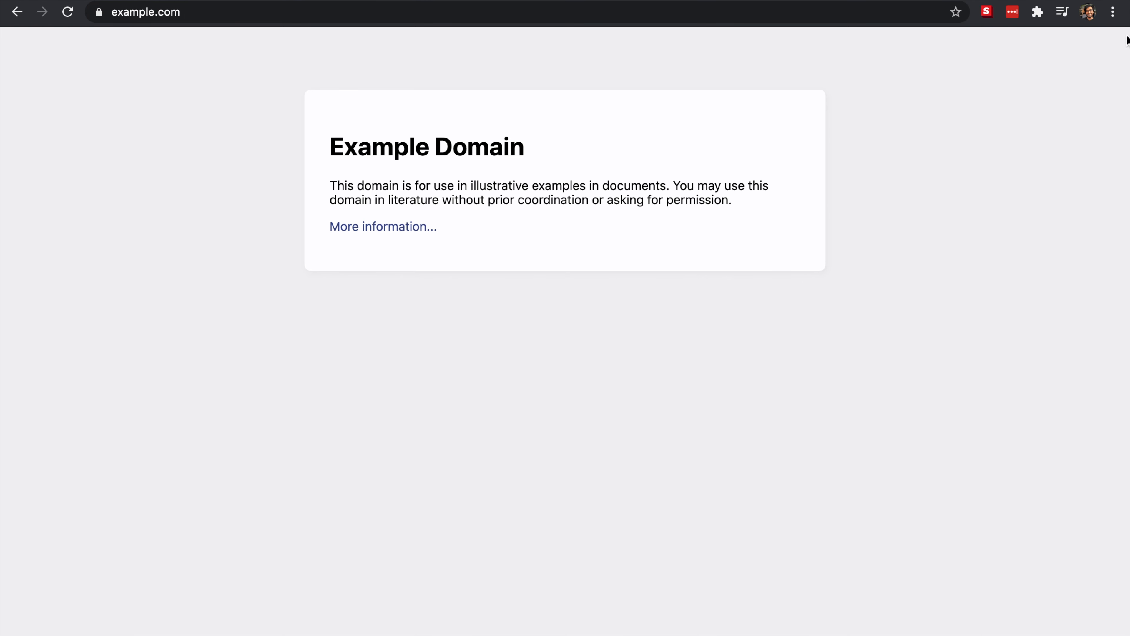
left_click(1113, 11)
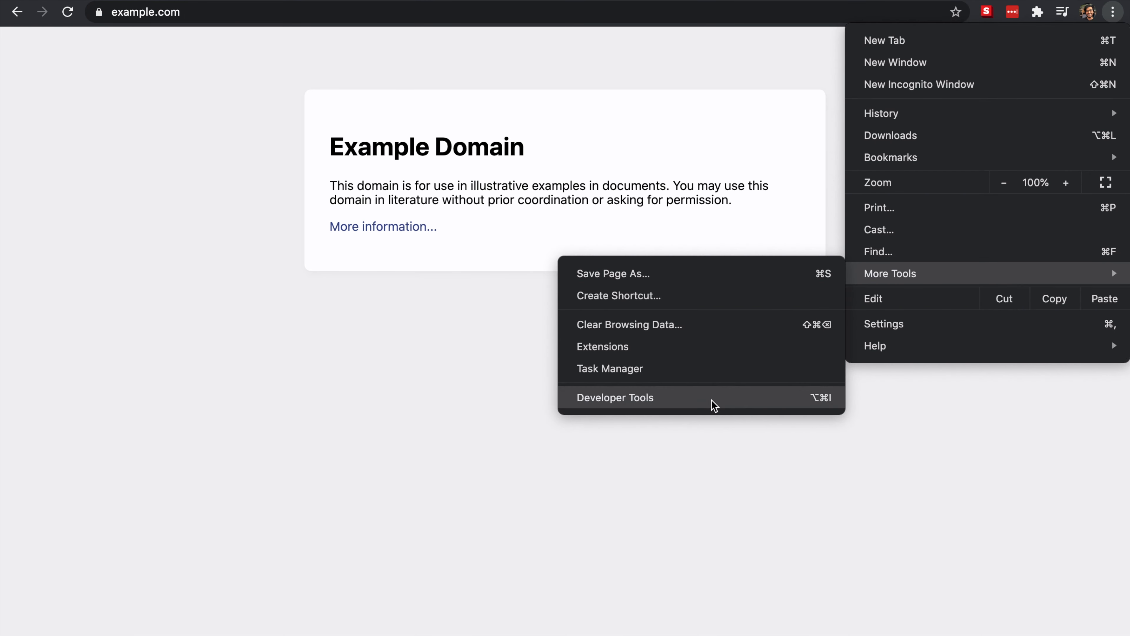
left_click(615, 398)
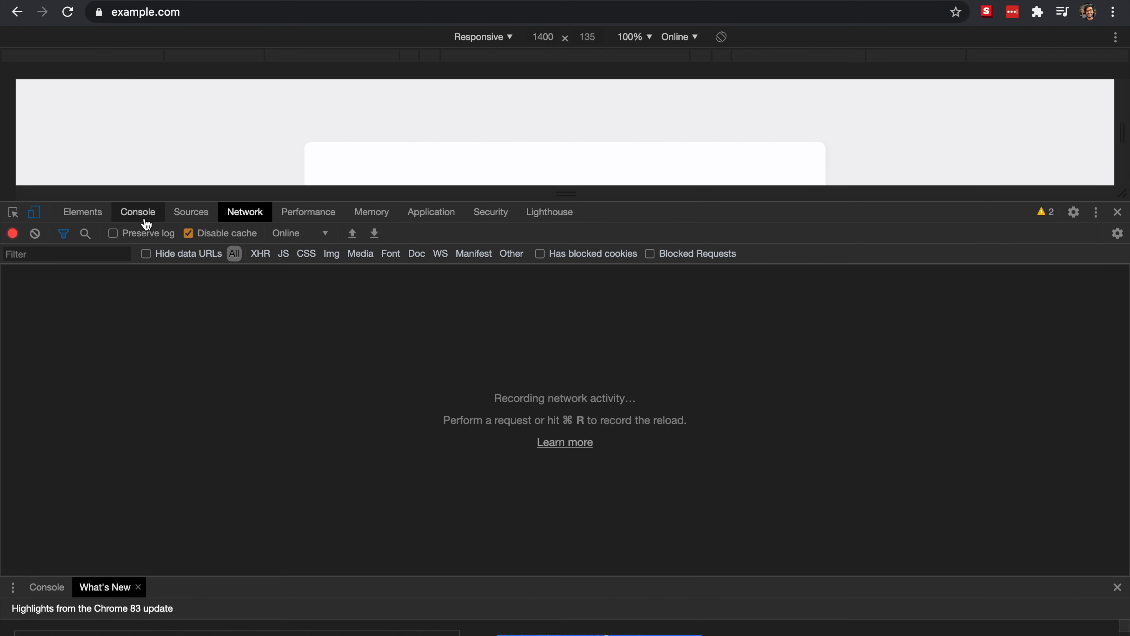
left_click(137, 211)
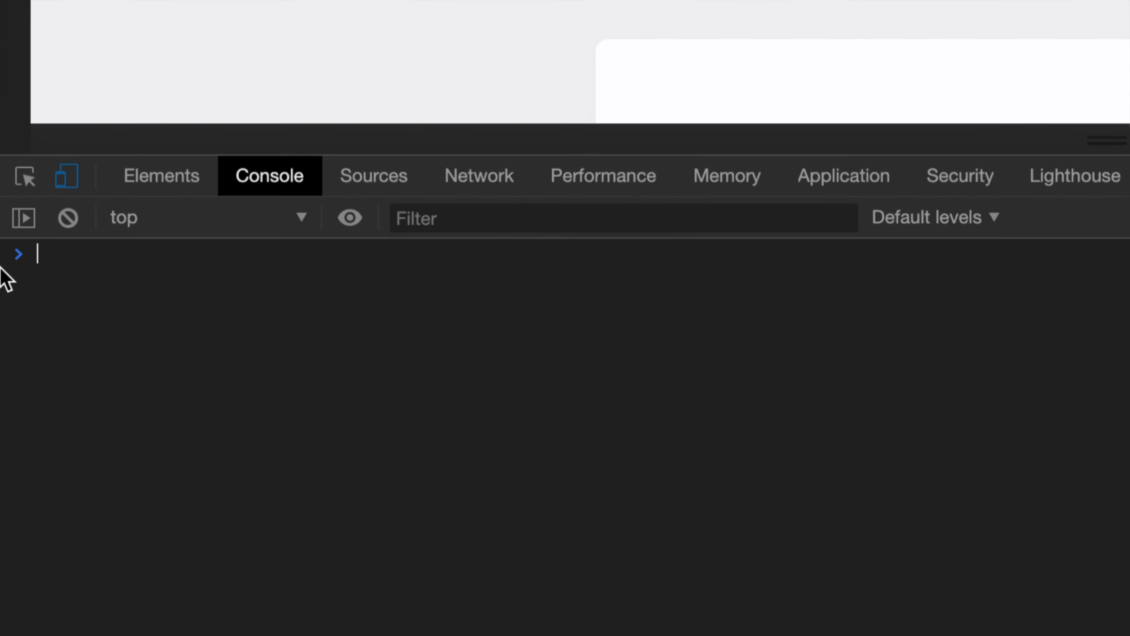
type("fetch(\"")
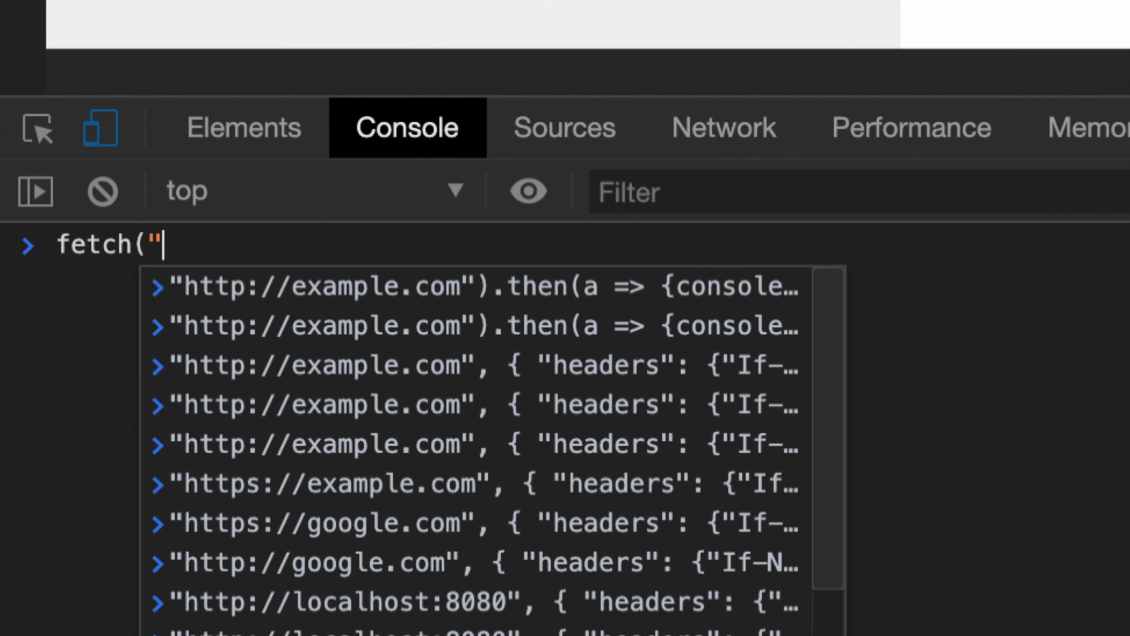
type("http://example.com")
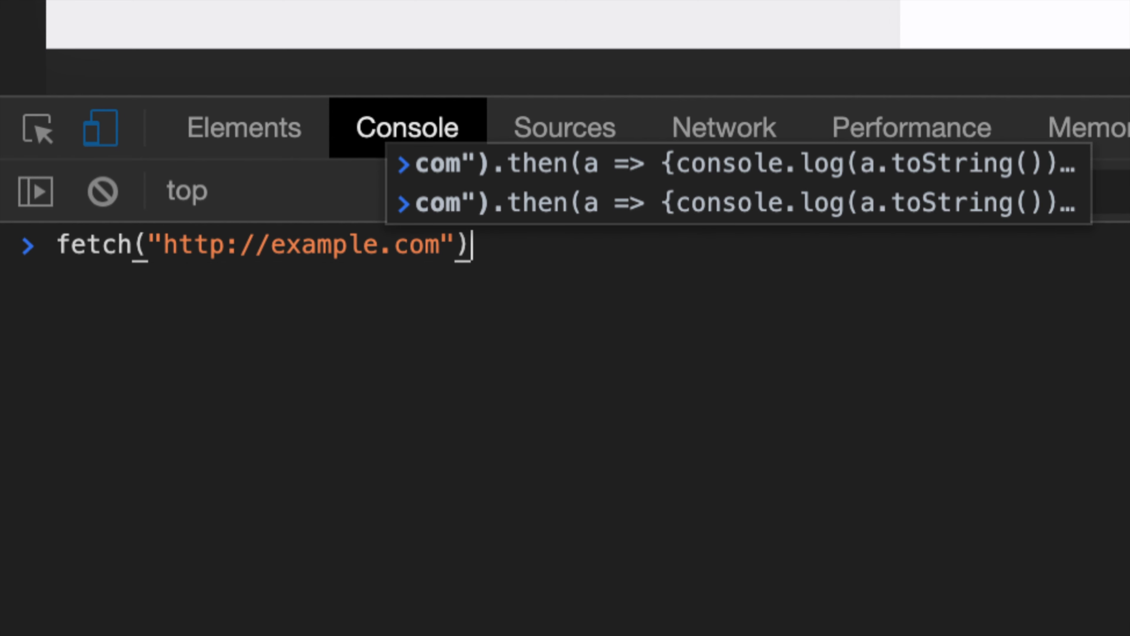
type(".then(a=")
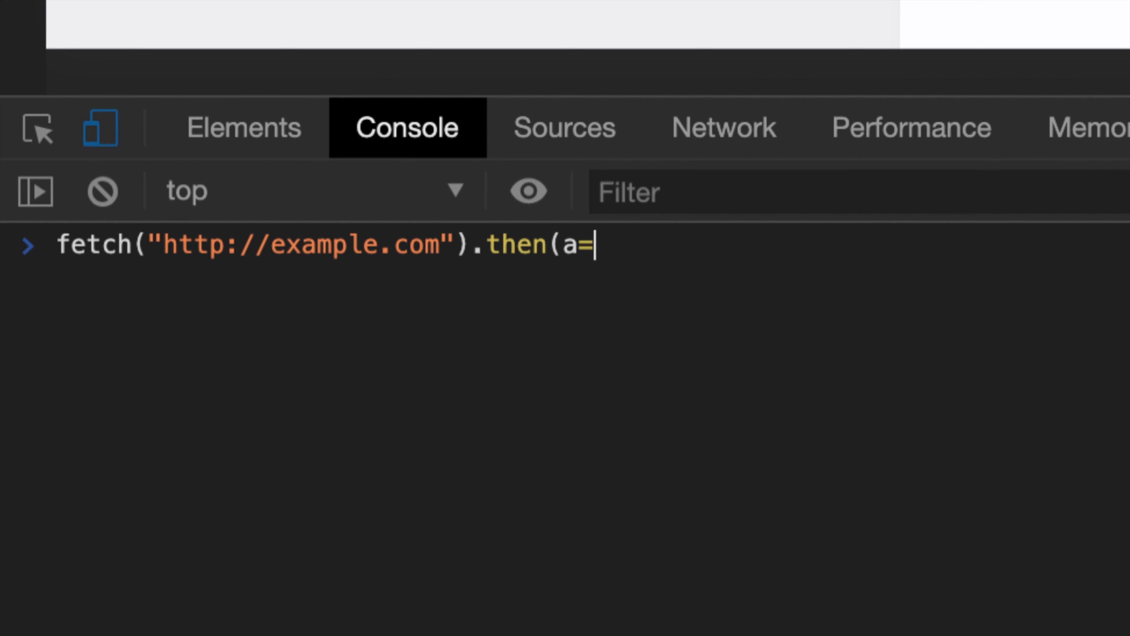
type(">")
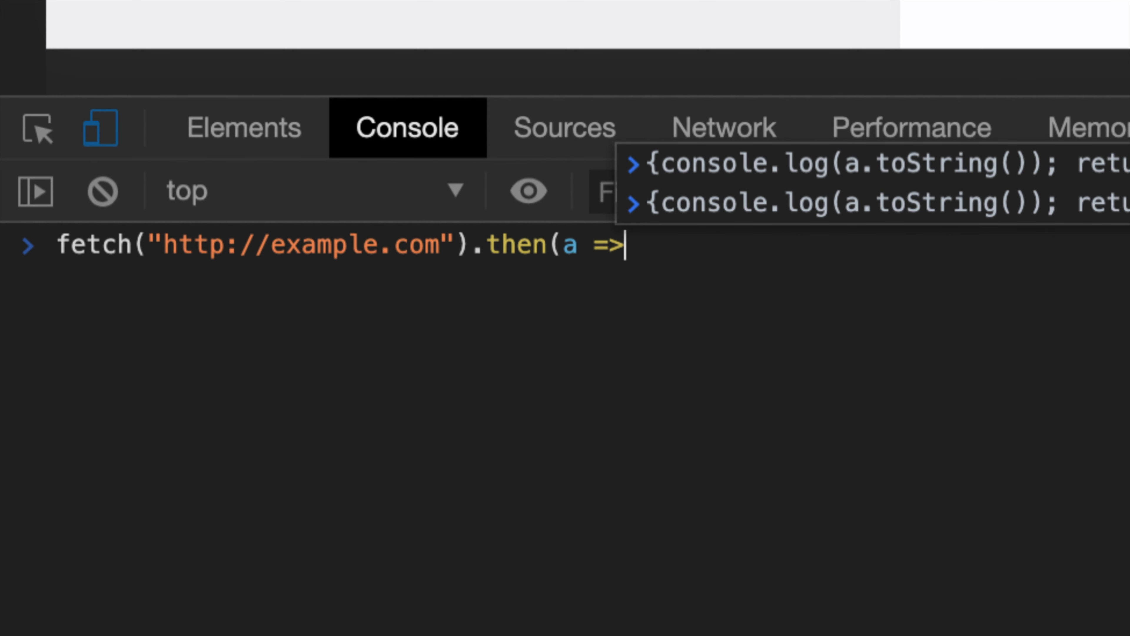
type("{ })")
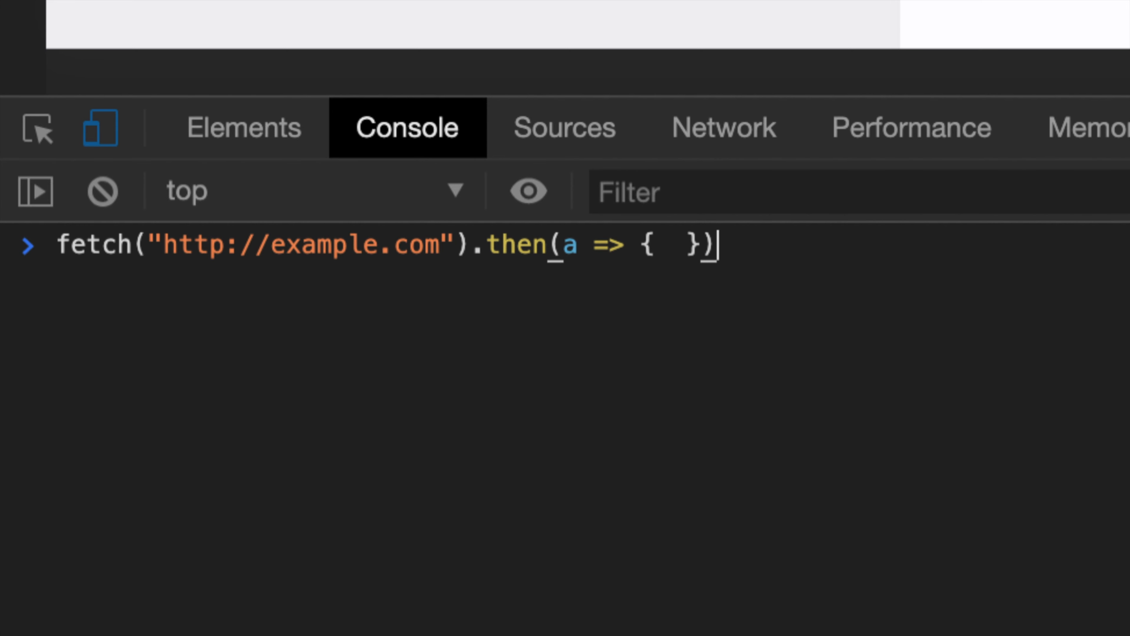
type("console.log(a);")
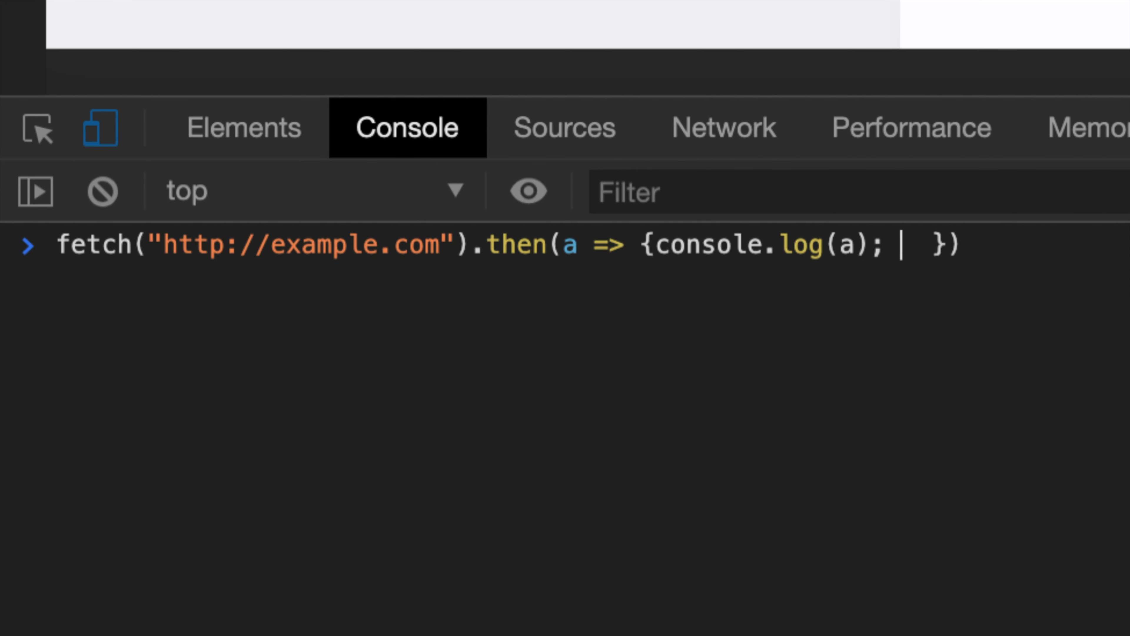
type("return a")
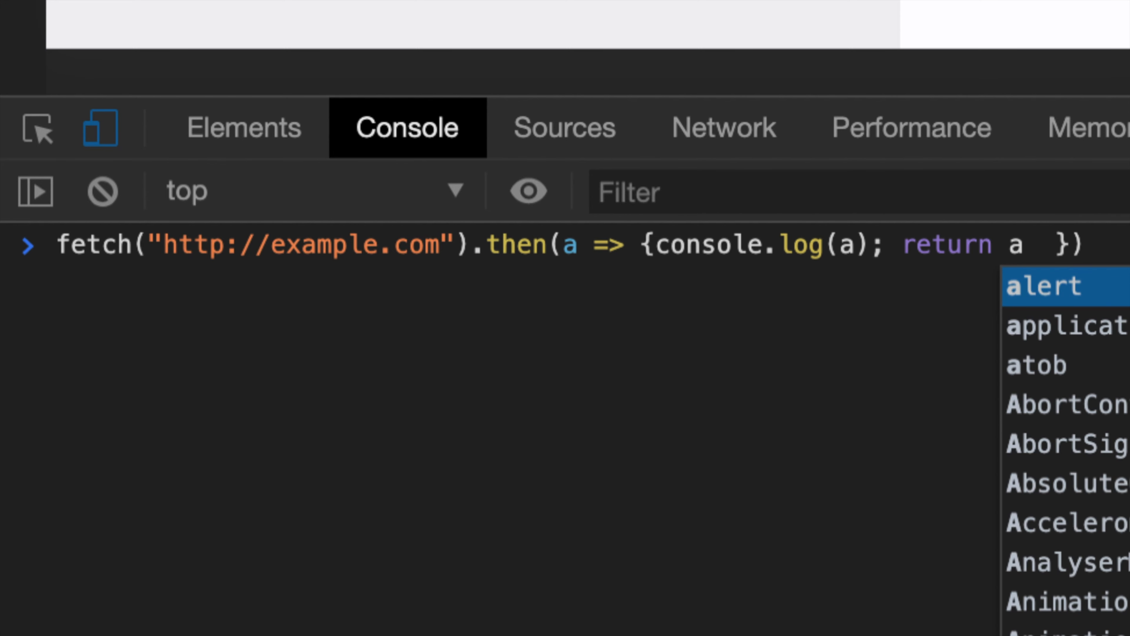
type(".text(")
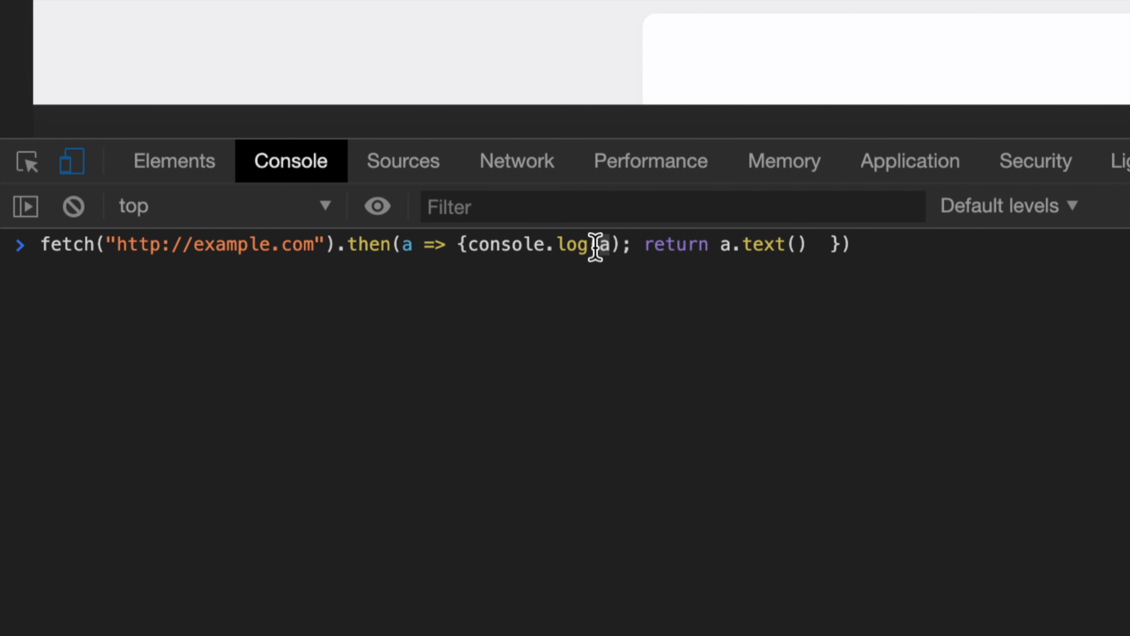
type(".")
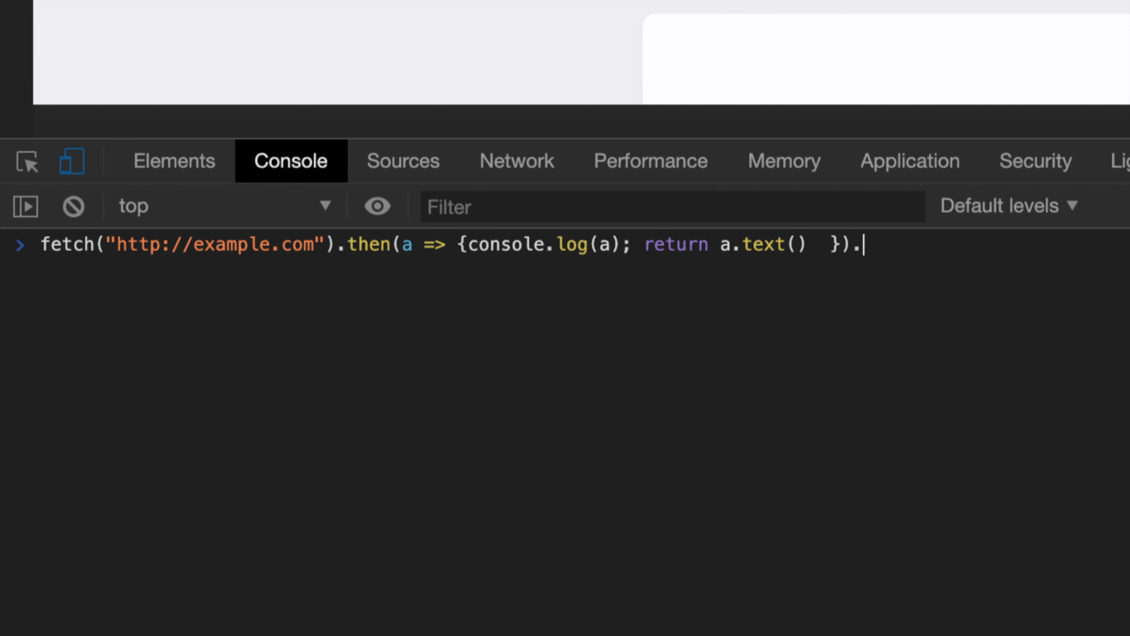
type("then(consoo")
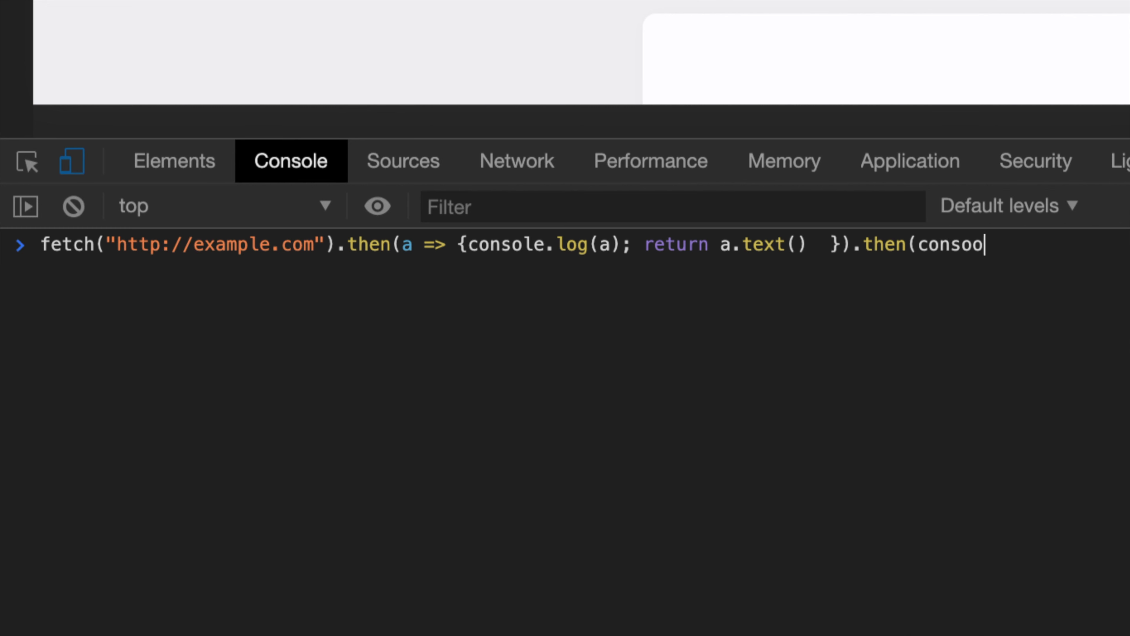
type("le.log")
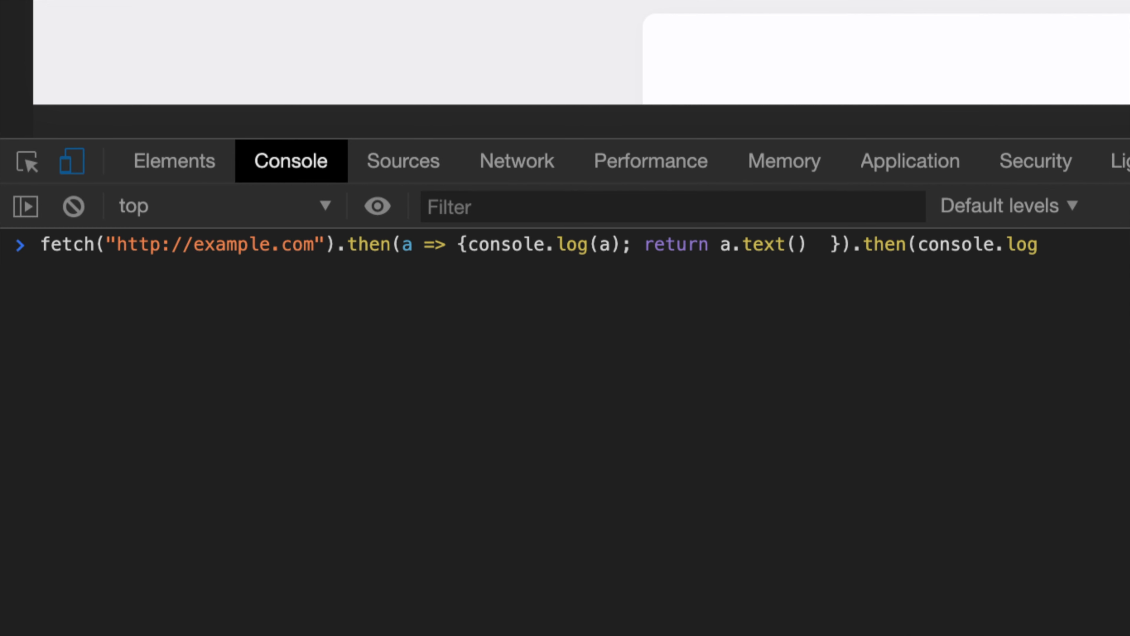
key("Enter")
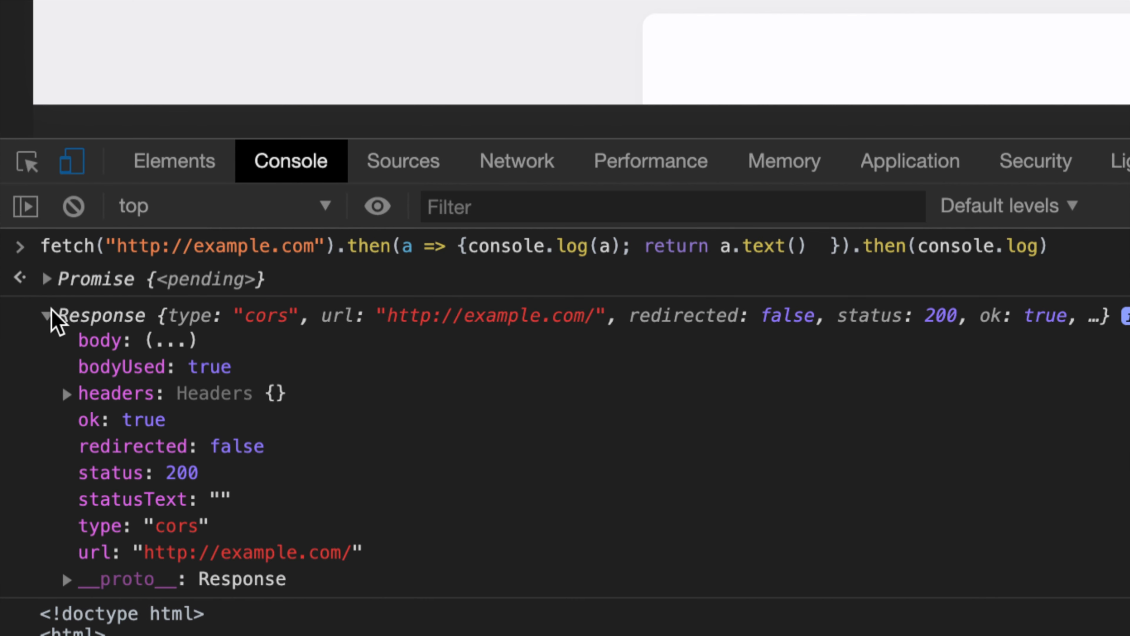
scroll("down", 3)
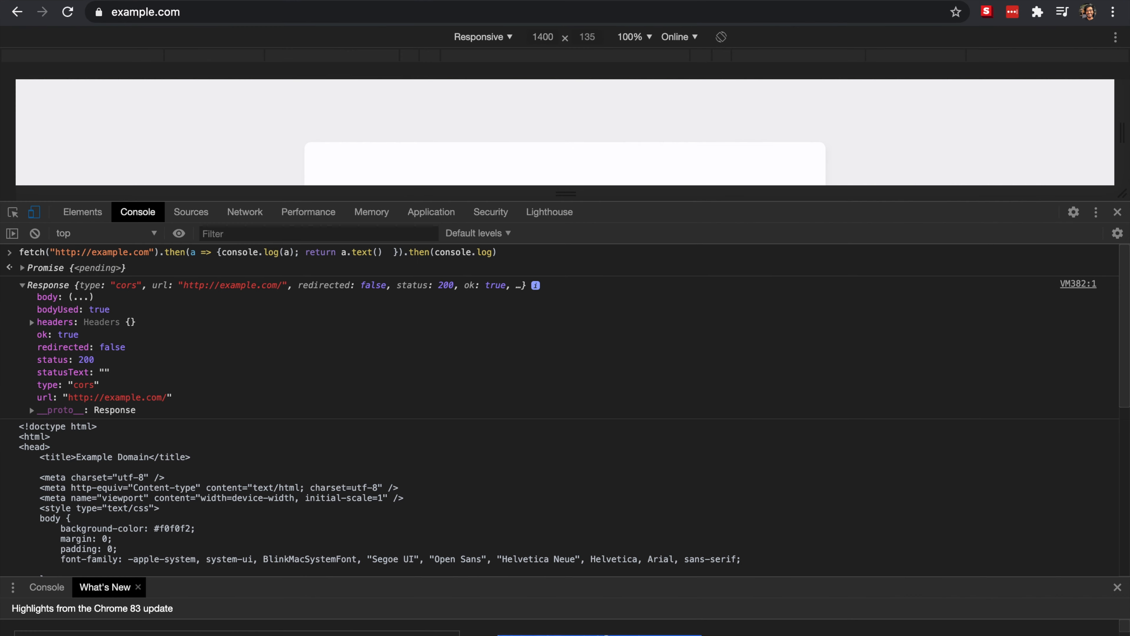
Show the example.com request's headers in the Network panel, with status 200 and its etag
left_click(244, 212)
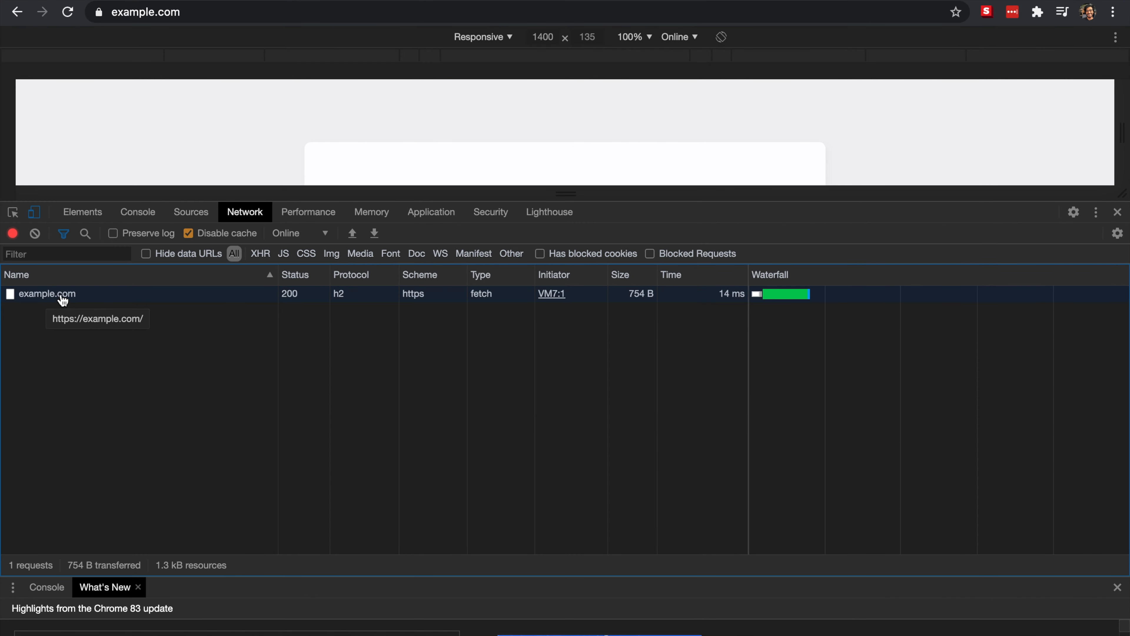
left_click(46, 293)
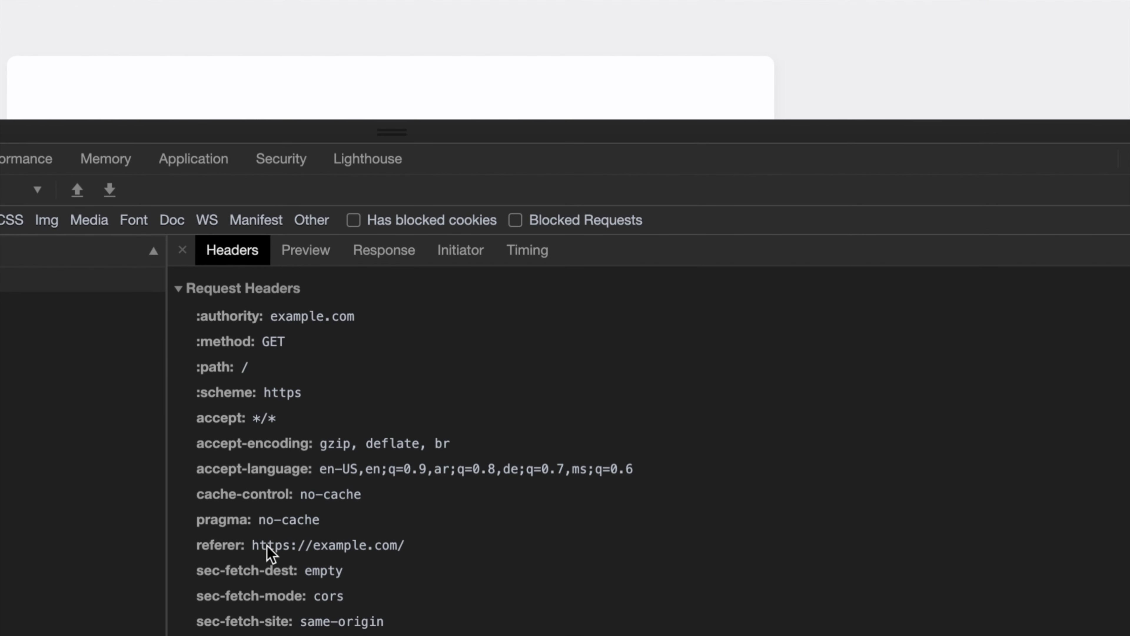
mouse_move(289, 360)
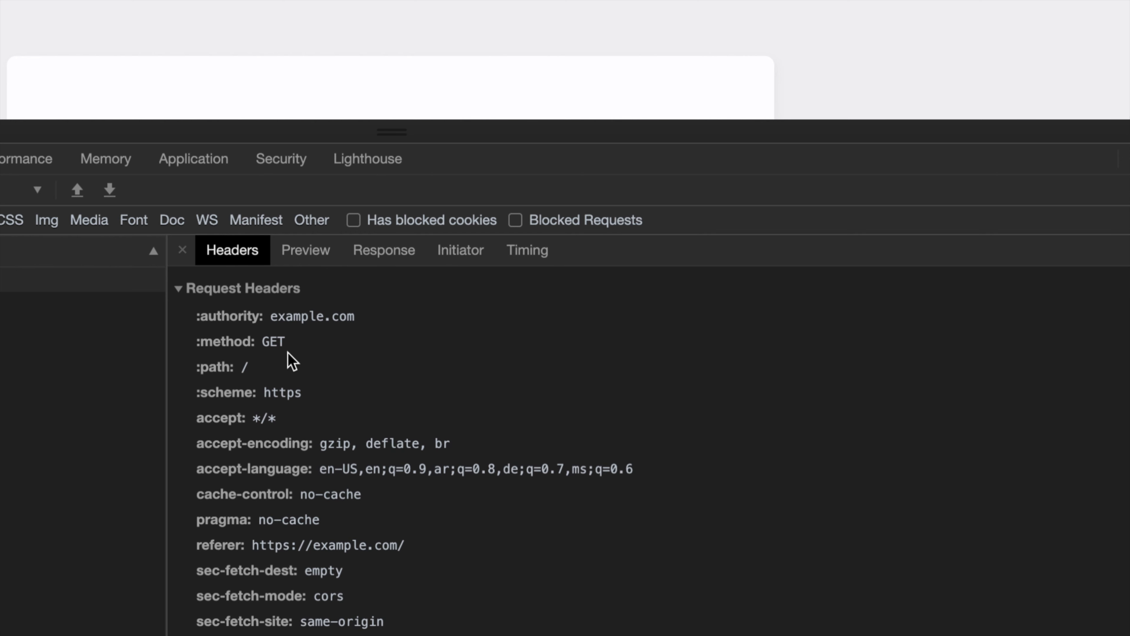
mouse_move(349, 357)
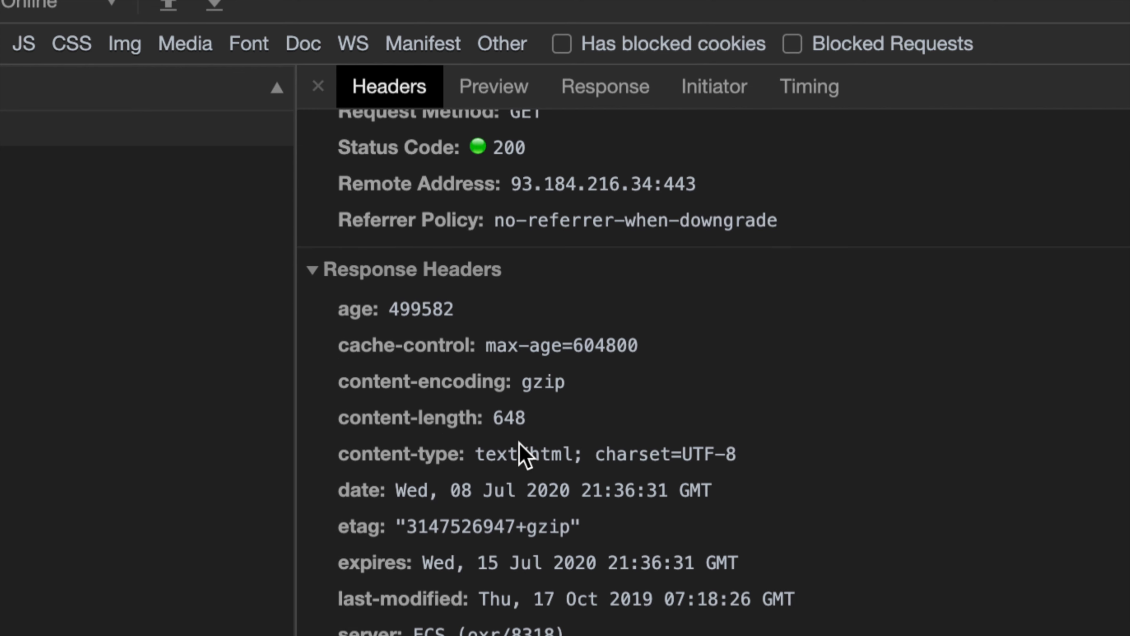
scroll("down", 3)
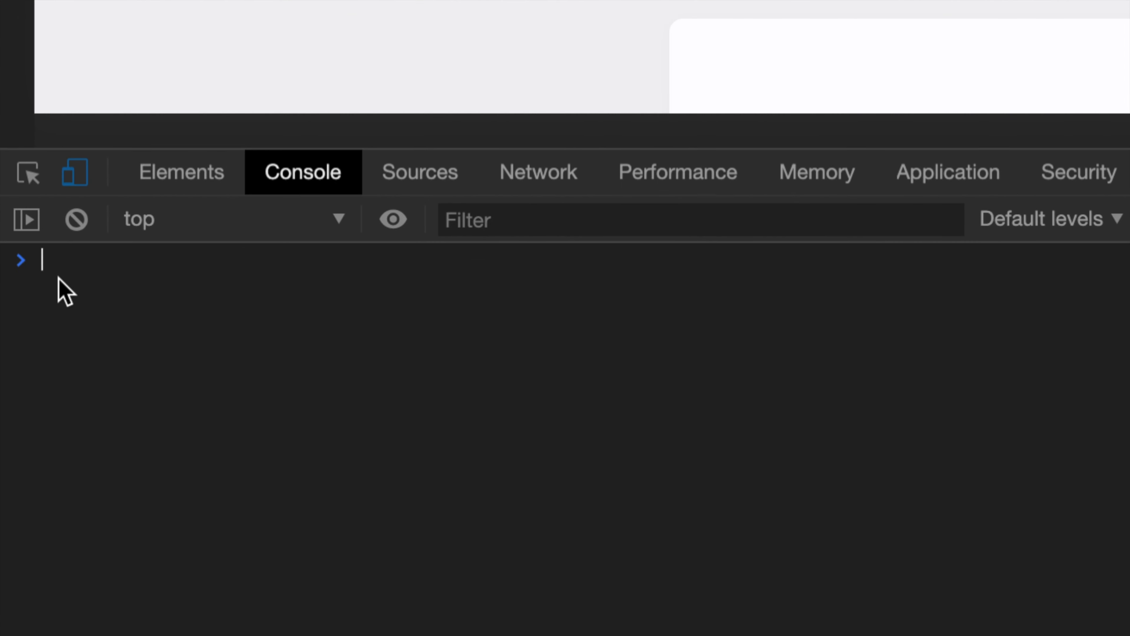
type("fetch(\"http://example.com\").then(a => {console.log(a); return a.text() }).then(console.log)")
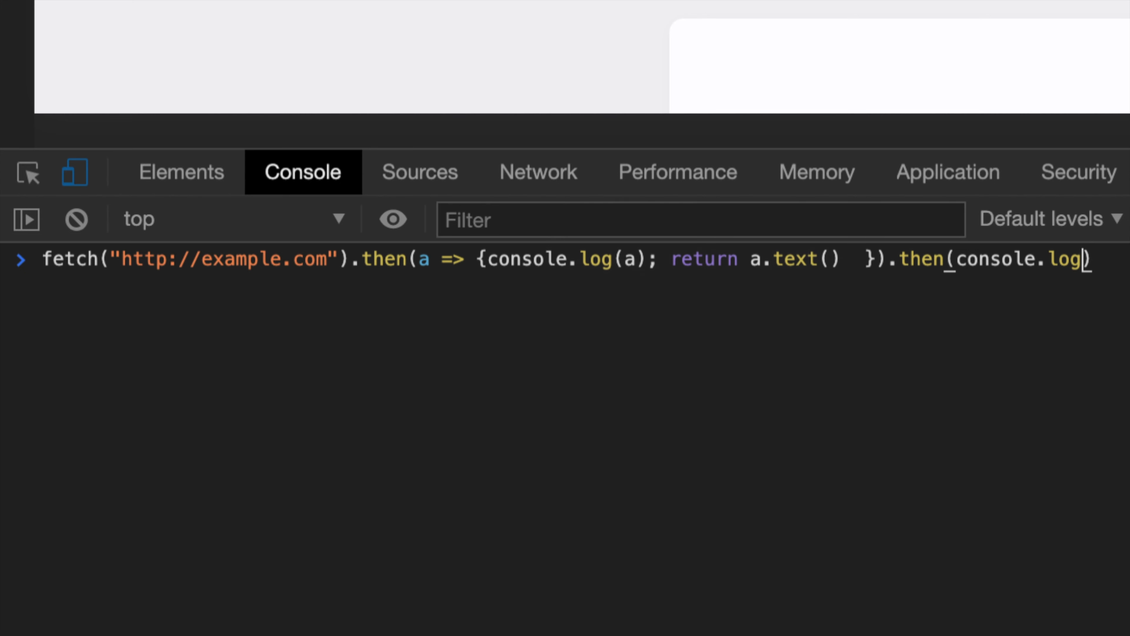
type(",")
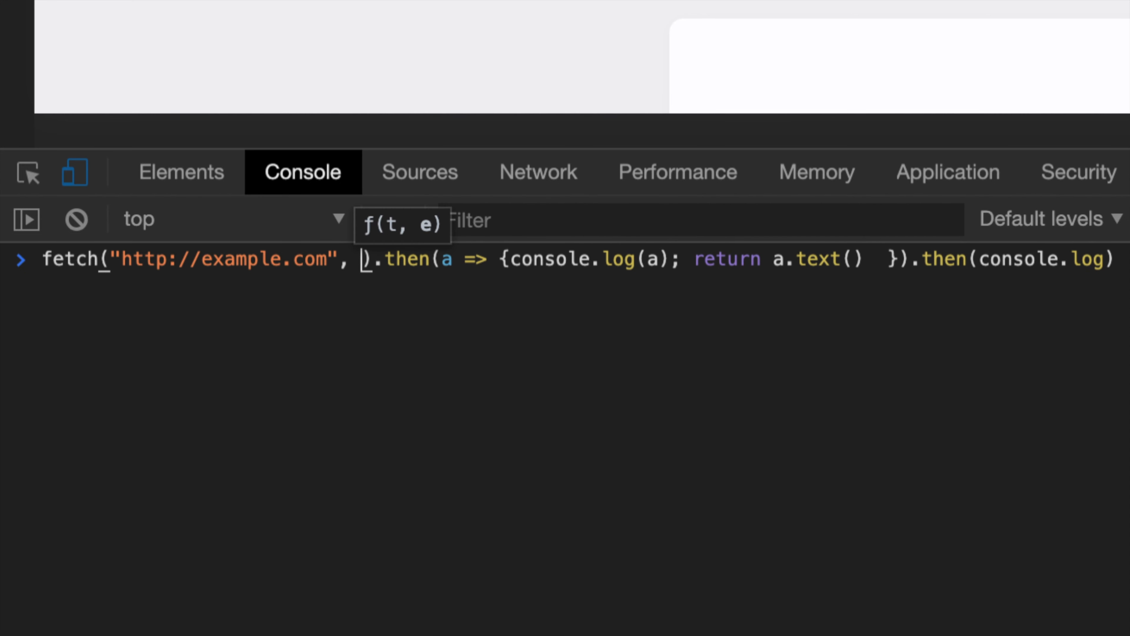
type("{")
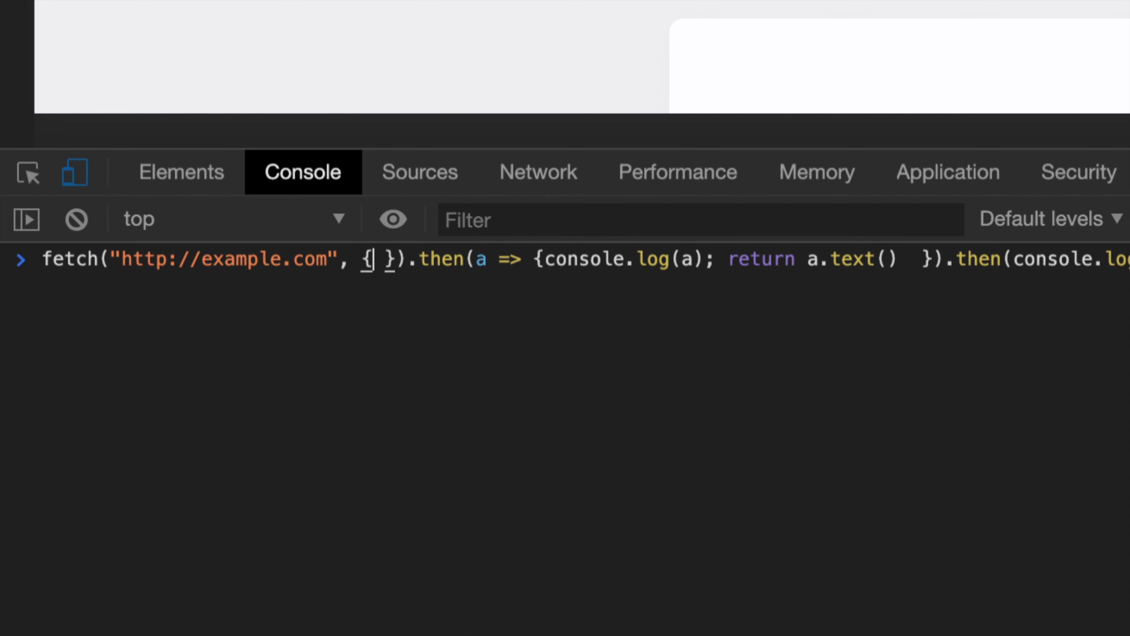
type("\"")
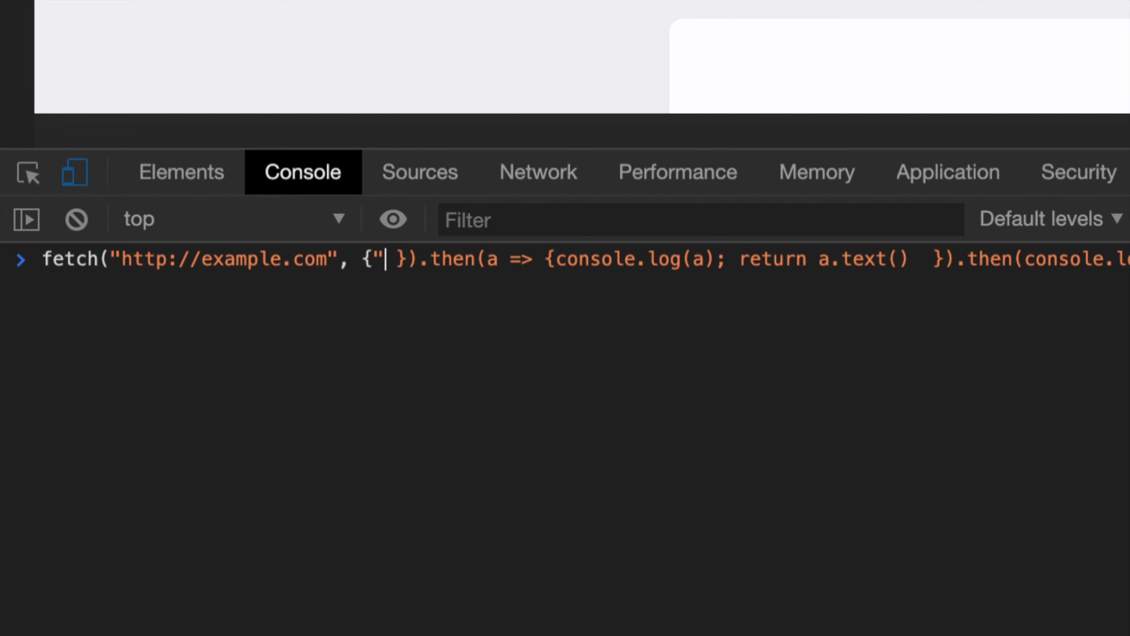
type("headers\": {")
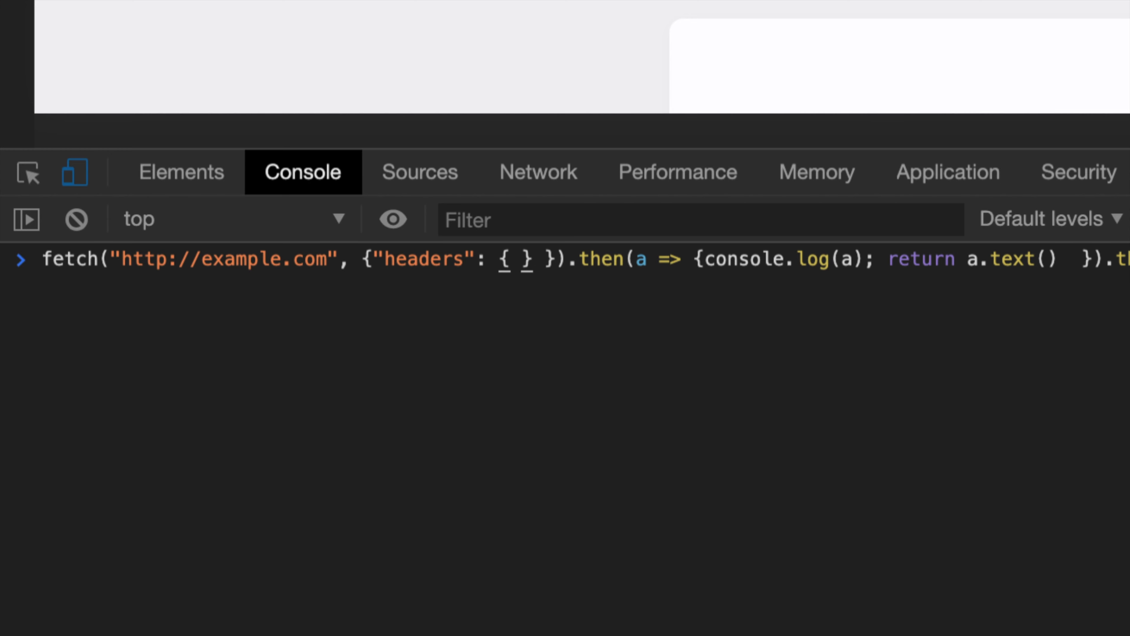
type("\"I")
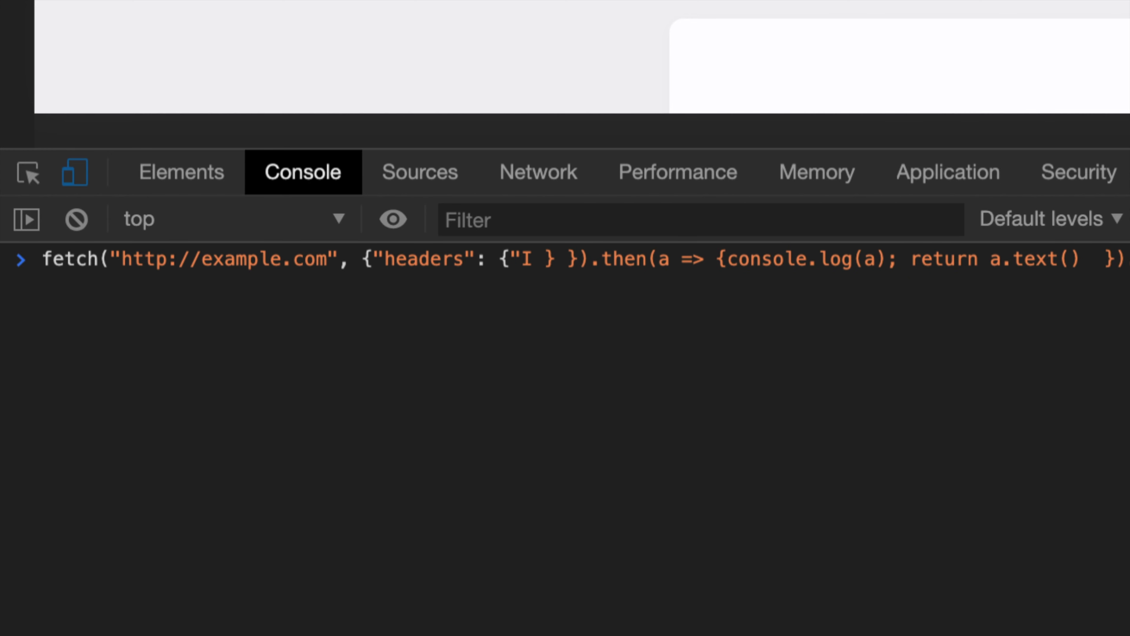
type("f-N")
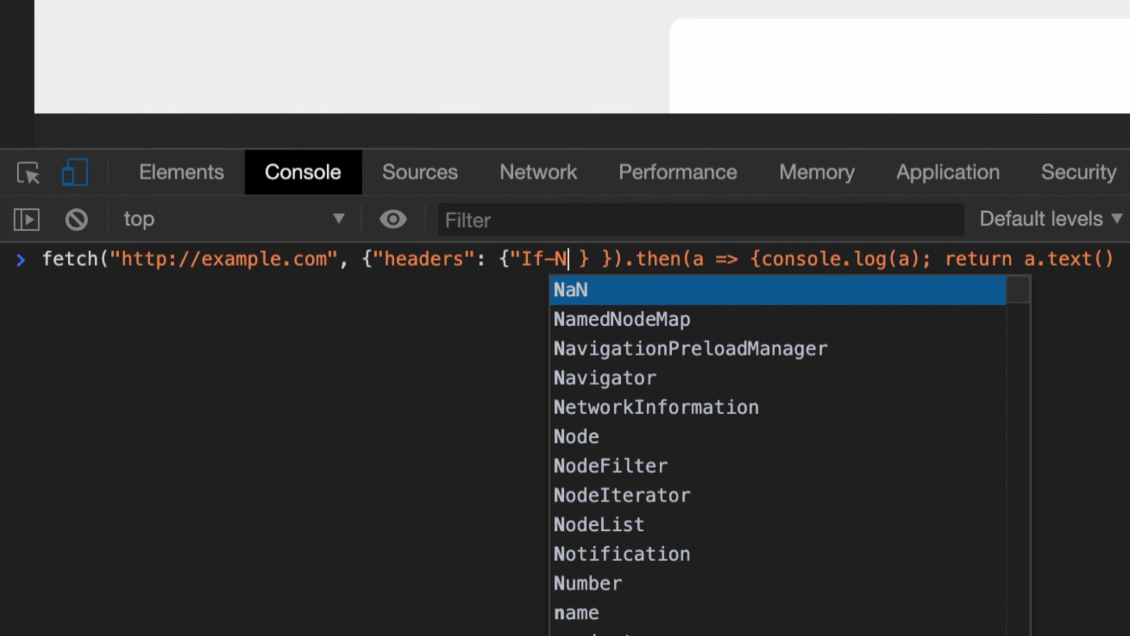
type("one-Match")
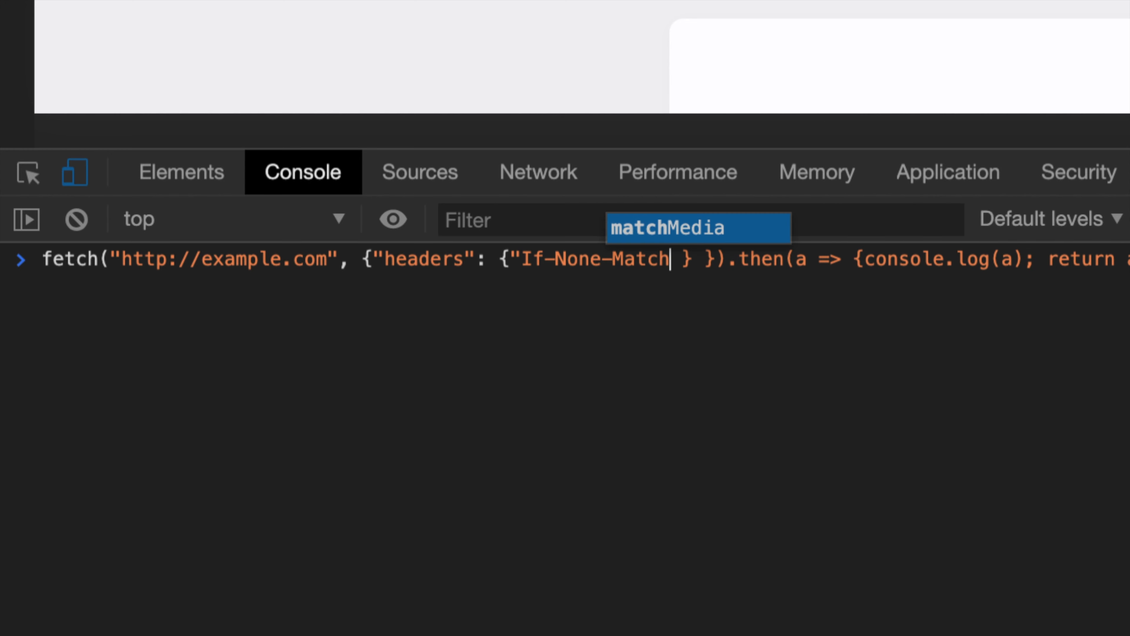
type("\": \"3147526947+gzip\"")
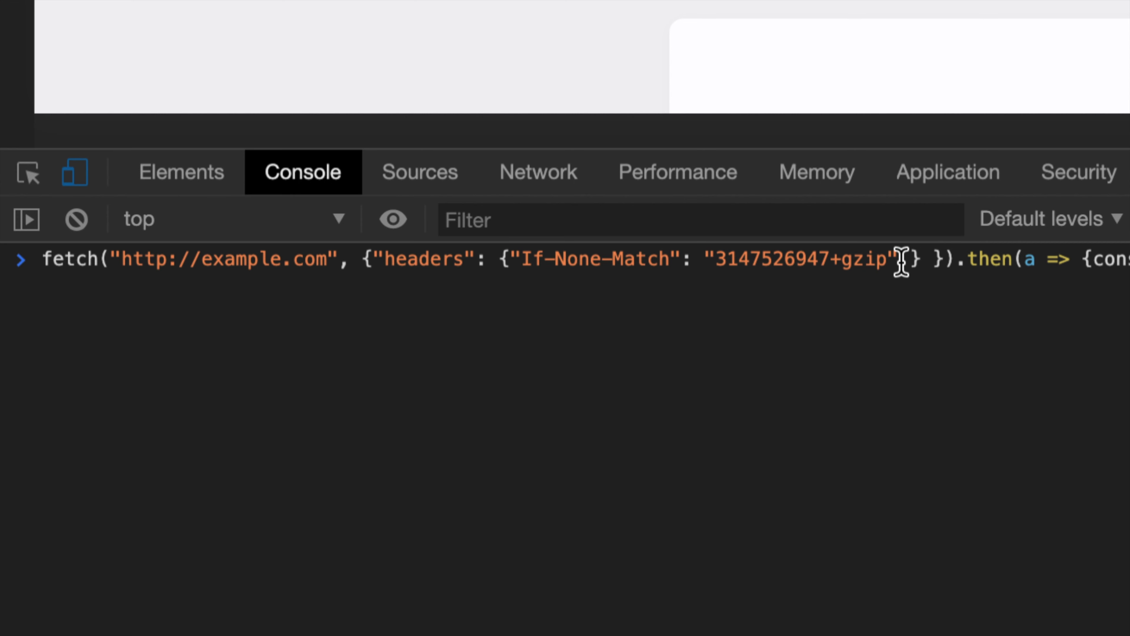
mouse_move(375, 303)
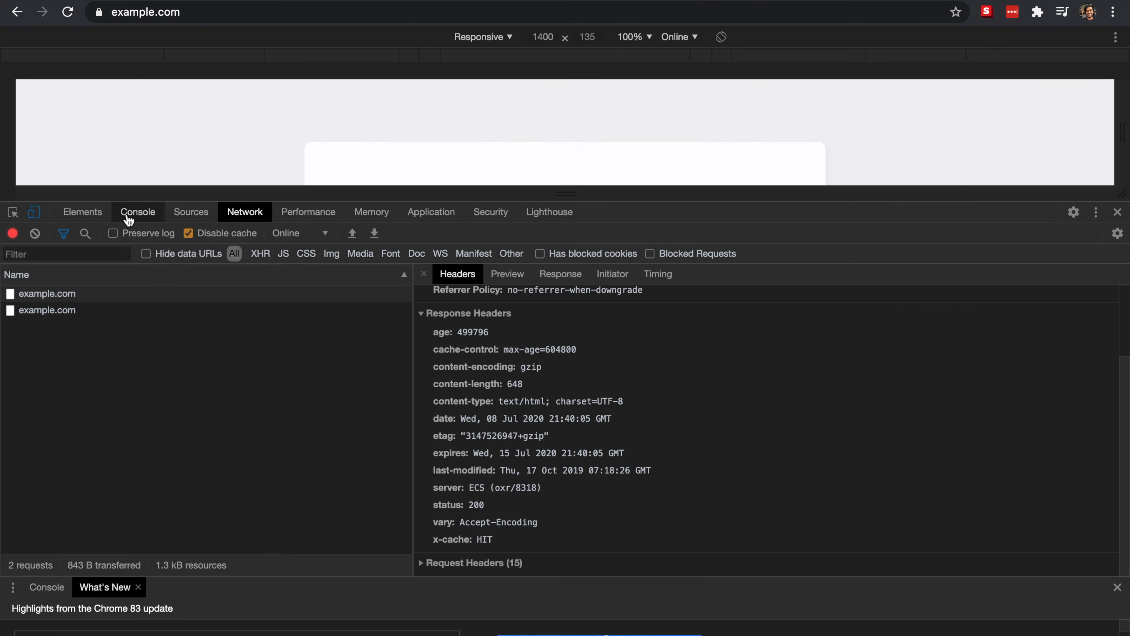
Run the conditional fetch from the Console, logging a Response with status 304
left_click(137, 211)
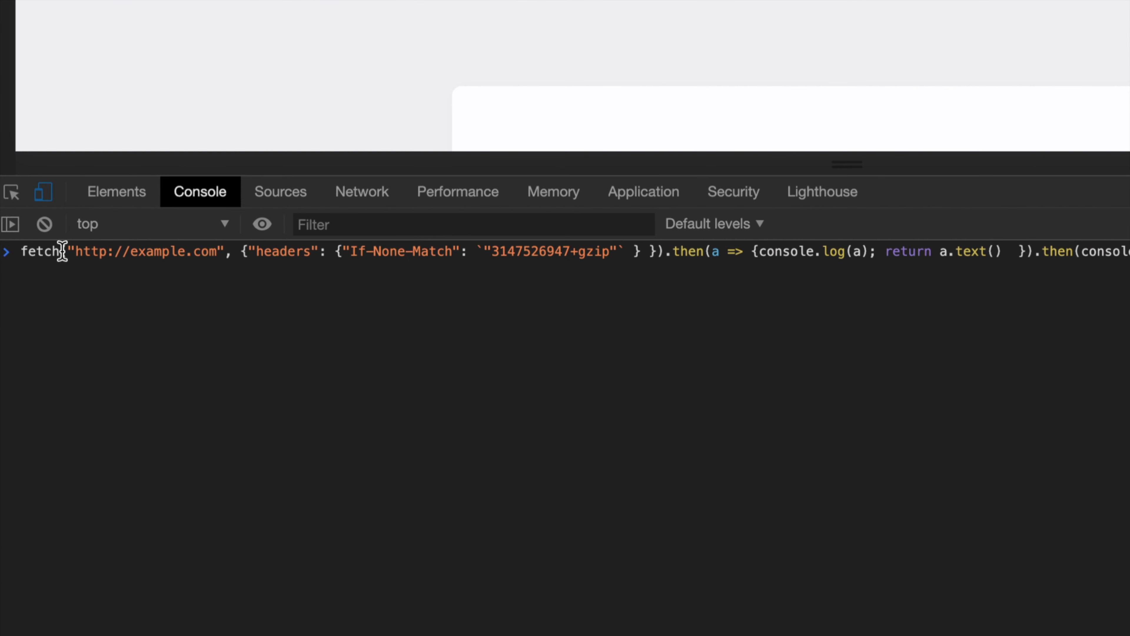
key("Enter")
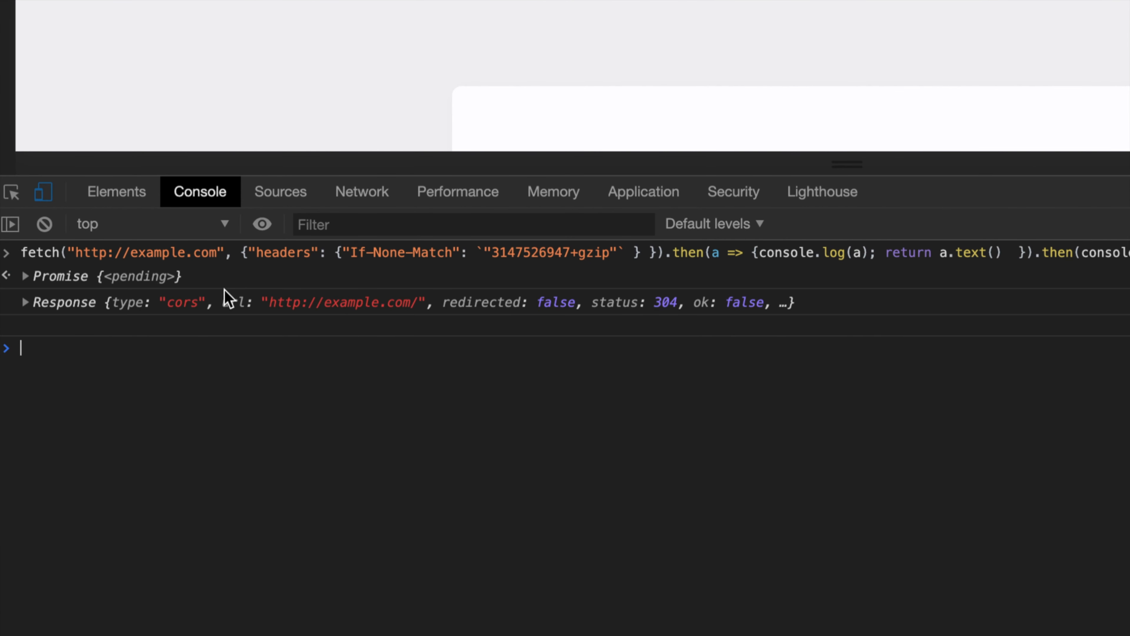
left_click(23, 301)
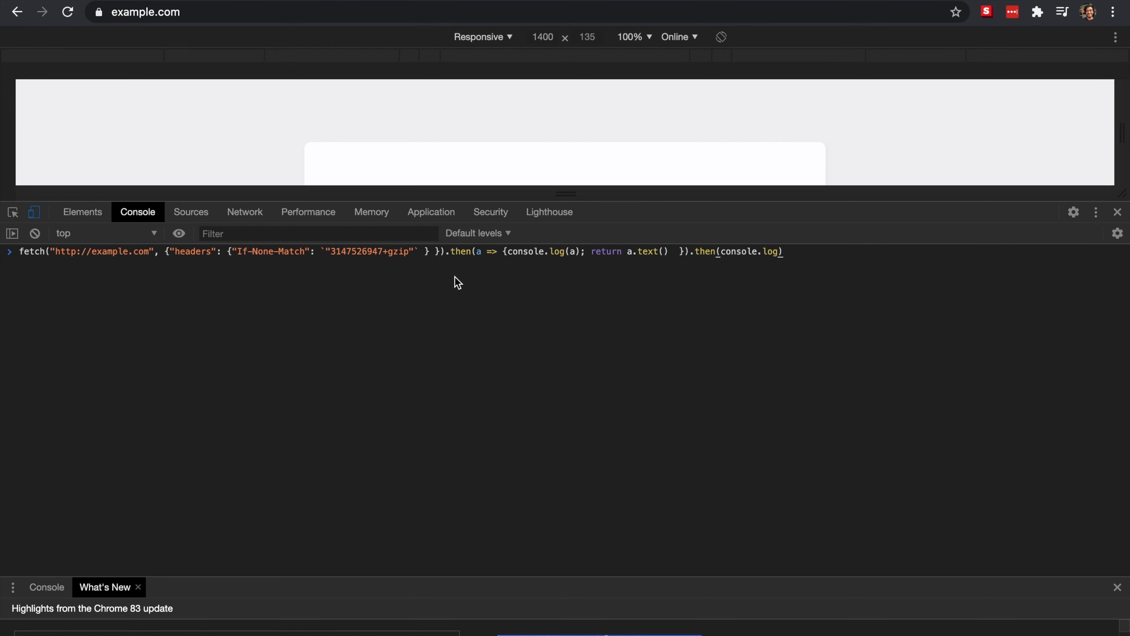
mouse_move(550, 212)
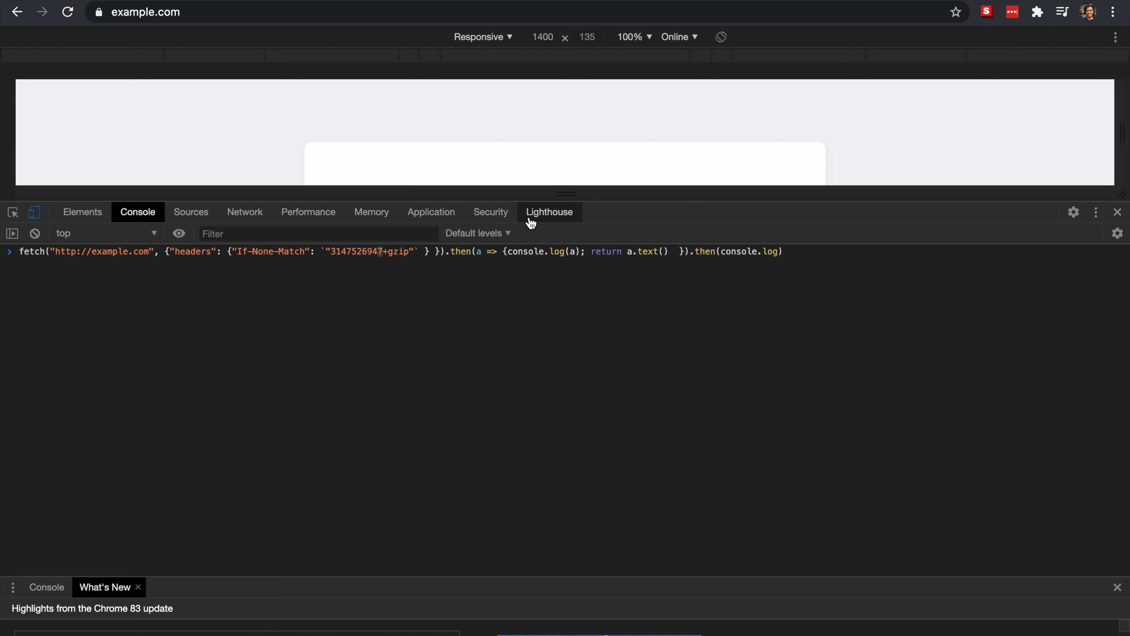
Corrupt the If-None-Match value with 'jhsdfha' and rerun, getting 200 with full HTML
type("jhsdfha")
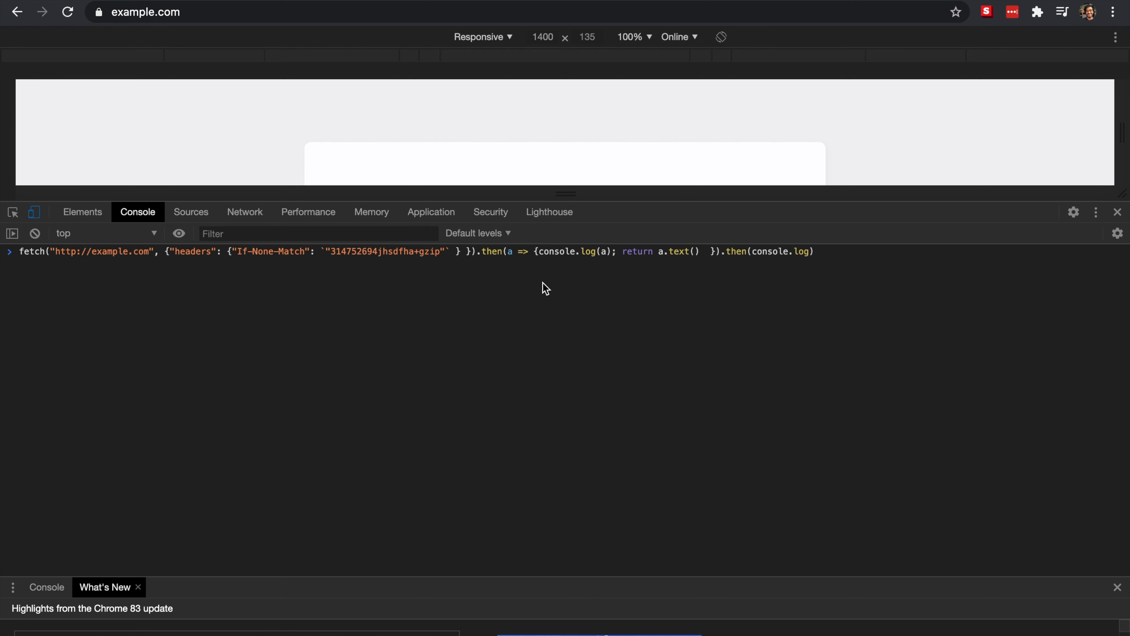
key("Enter")
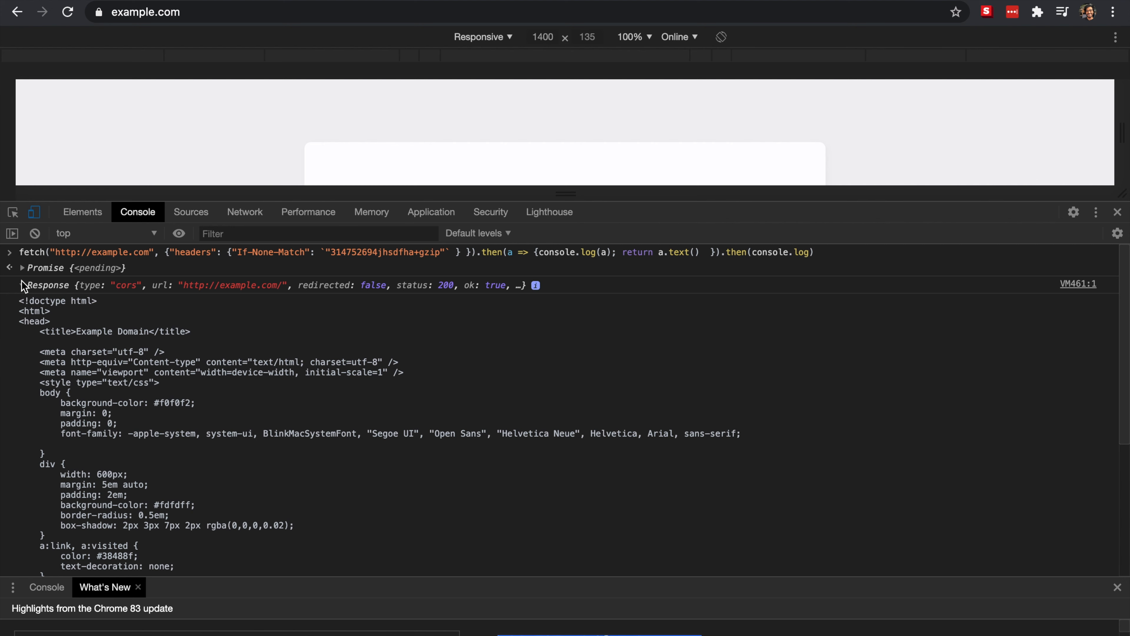
left_click(10, 284)
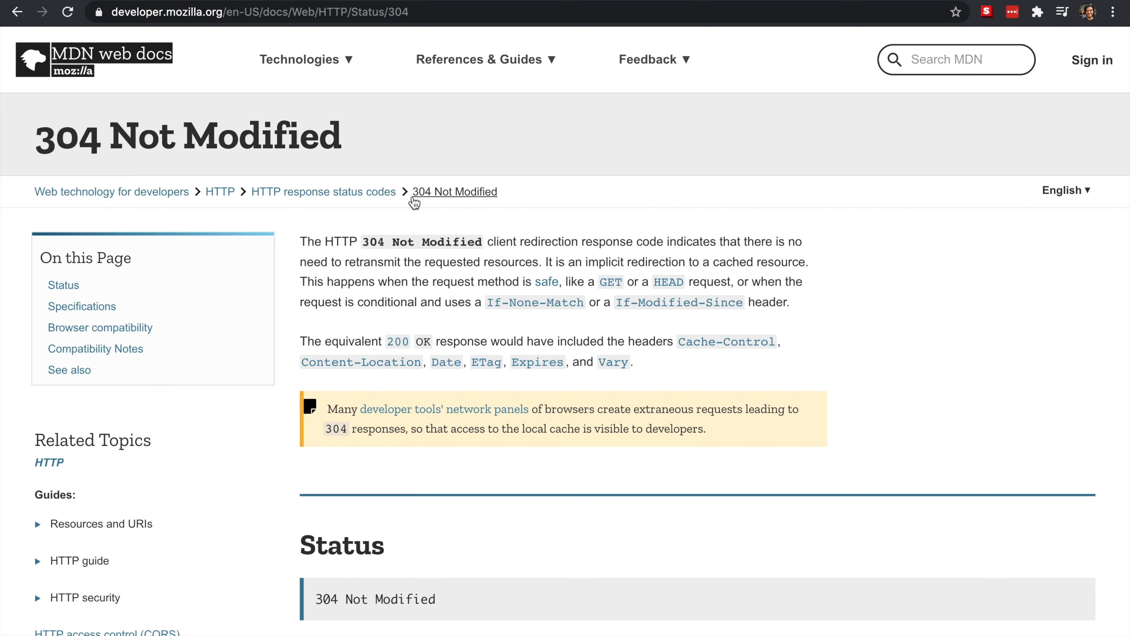
mouse_move(513, 388)
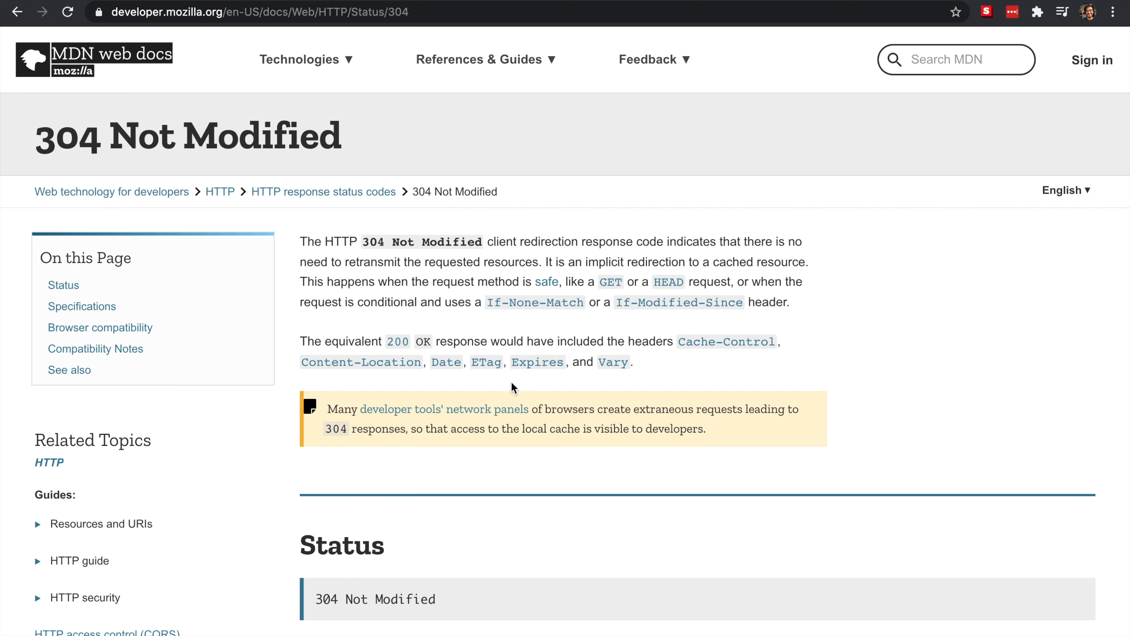
mouse_move(745, 108)
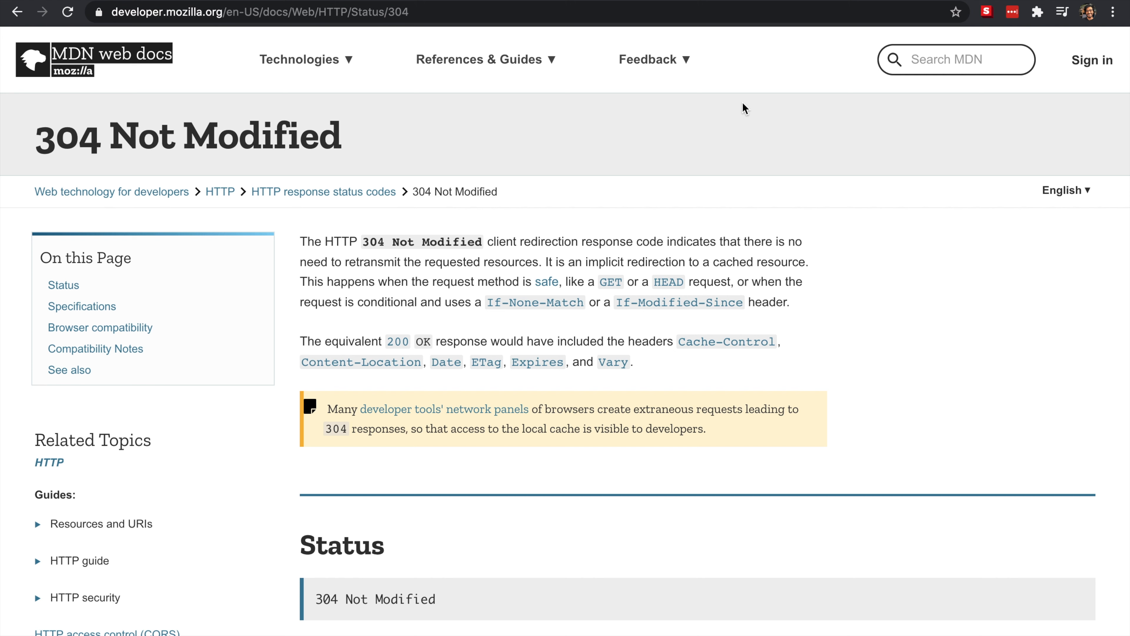
mouse_move(475, 263)
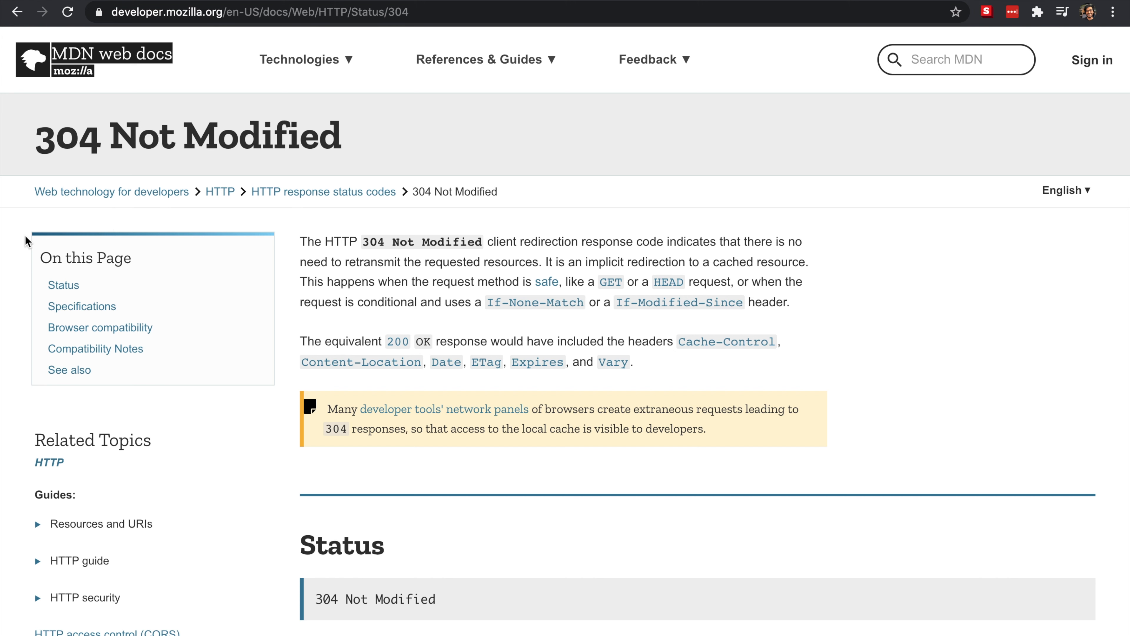
mouse_move(186, 215)
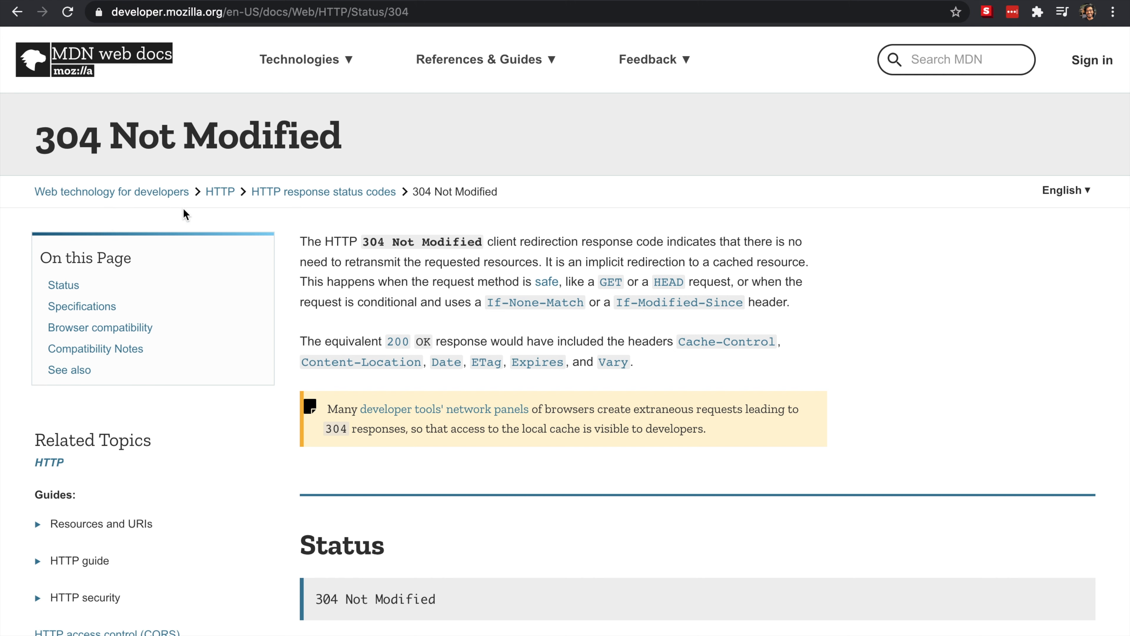
mouse_move(395, 228)
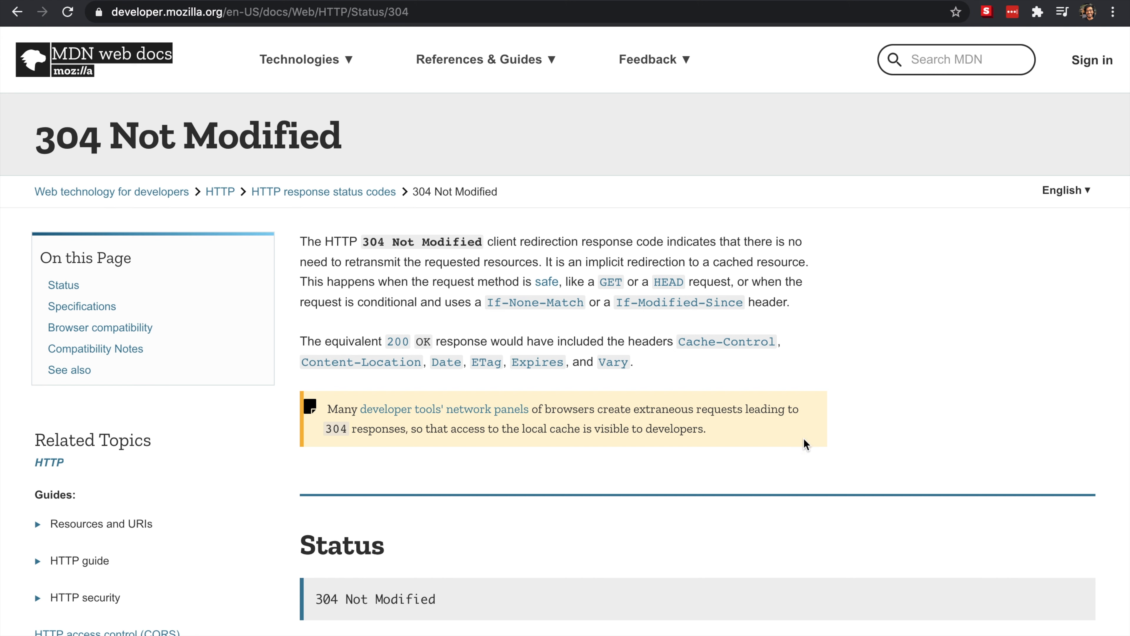
mouse_move(867, 366)
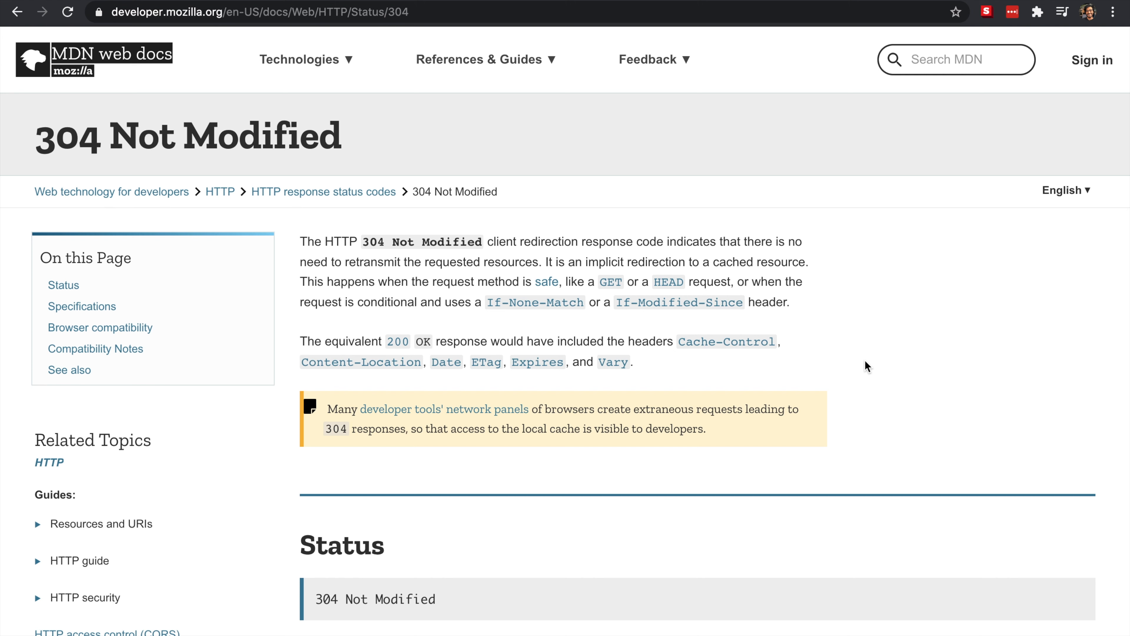
mouse_move(919, 373)
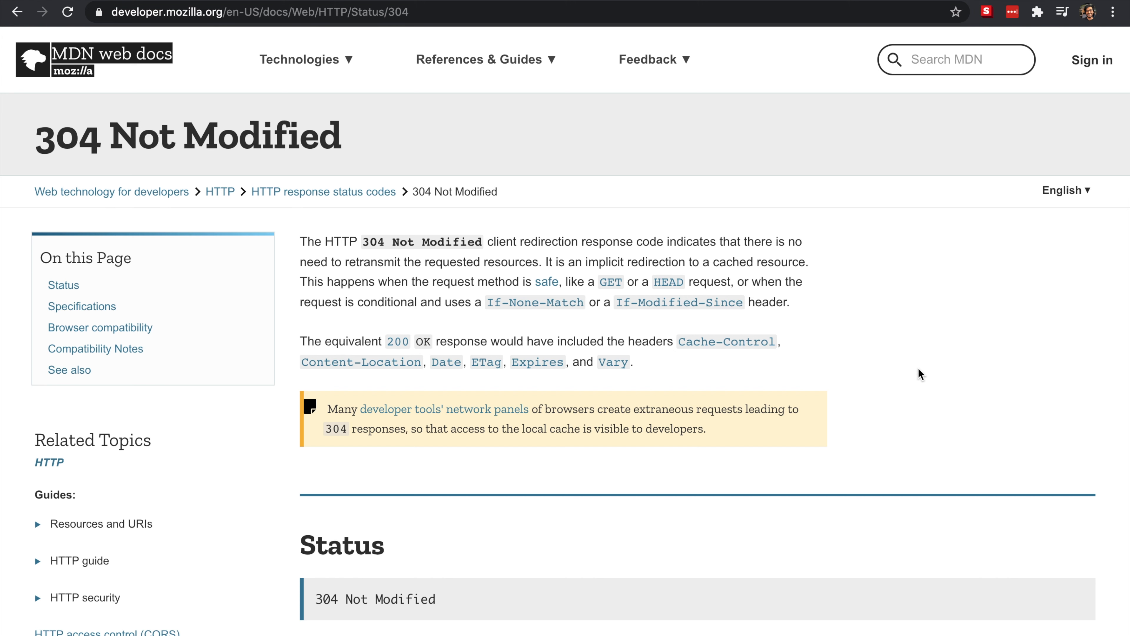
mouse_move(938, 387)
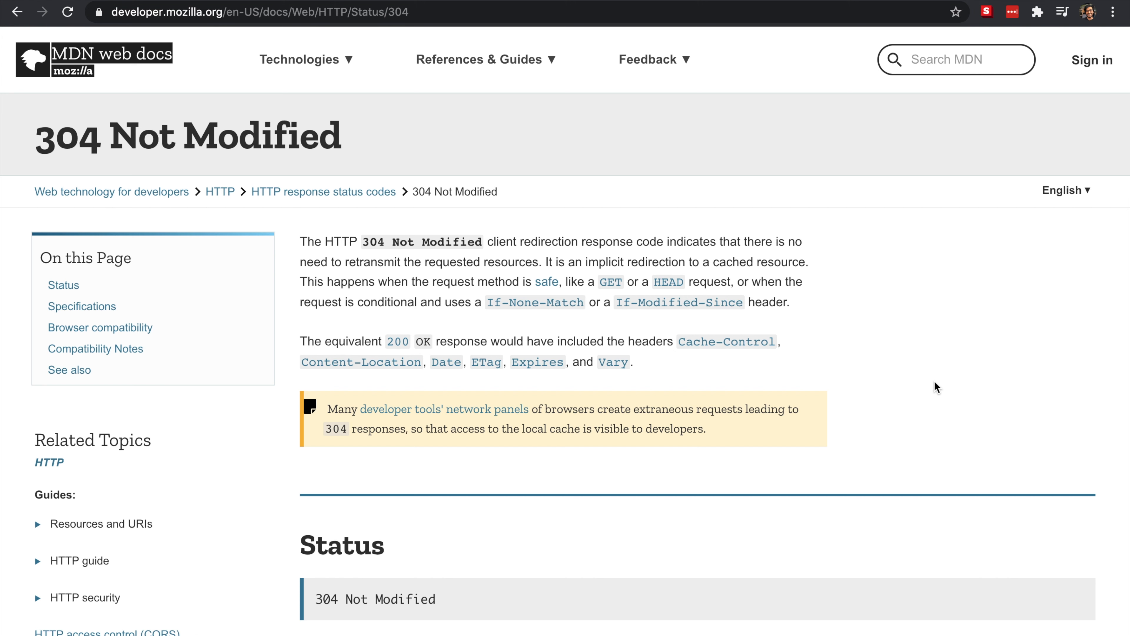
mouse_move(543, 398)
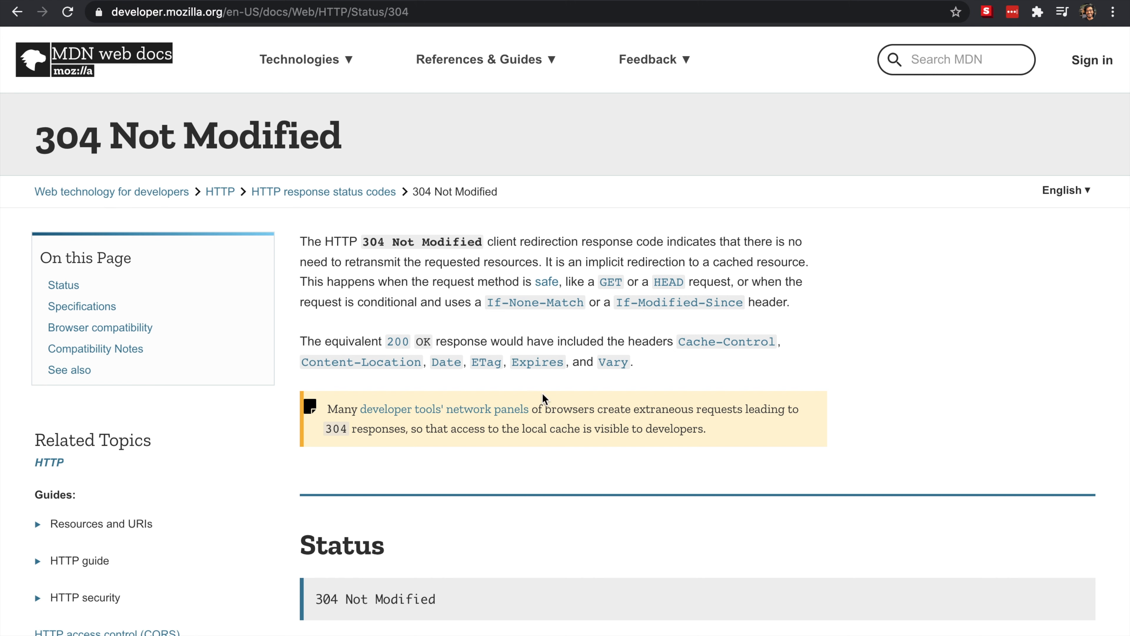
mouse_move(793, 424)
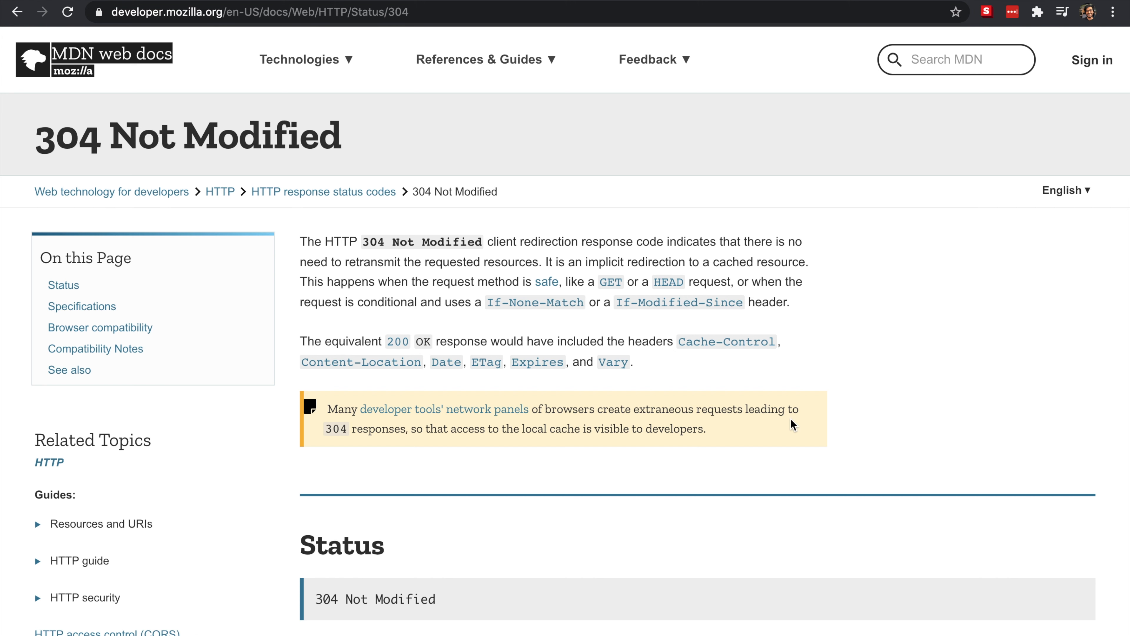
mouse_move(777, 424)
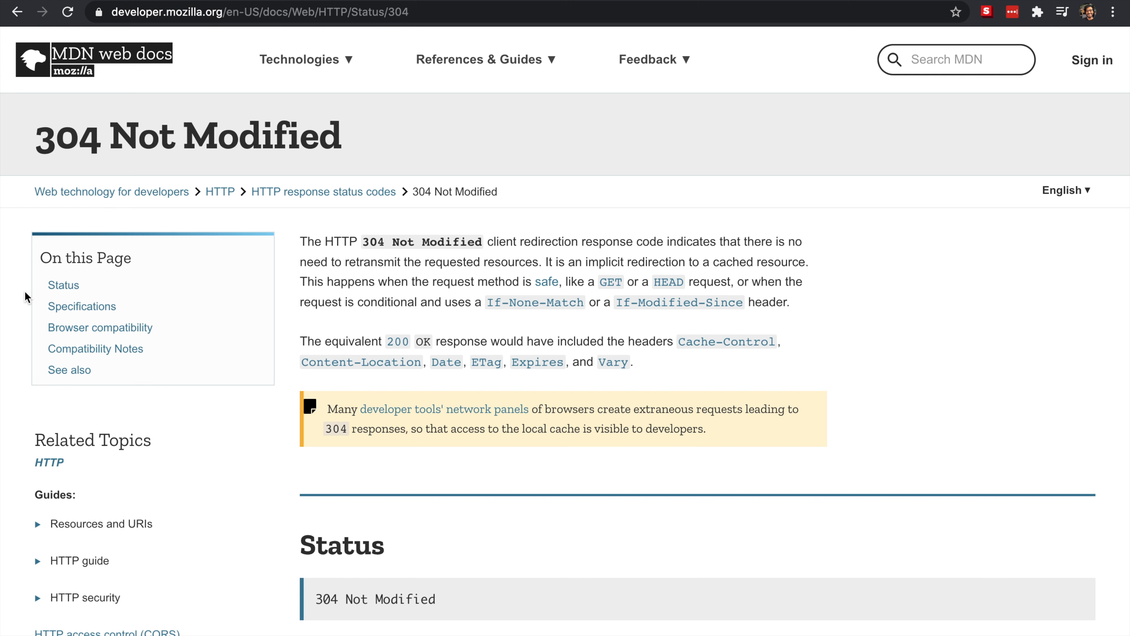
mouse_move(107, 308)
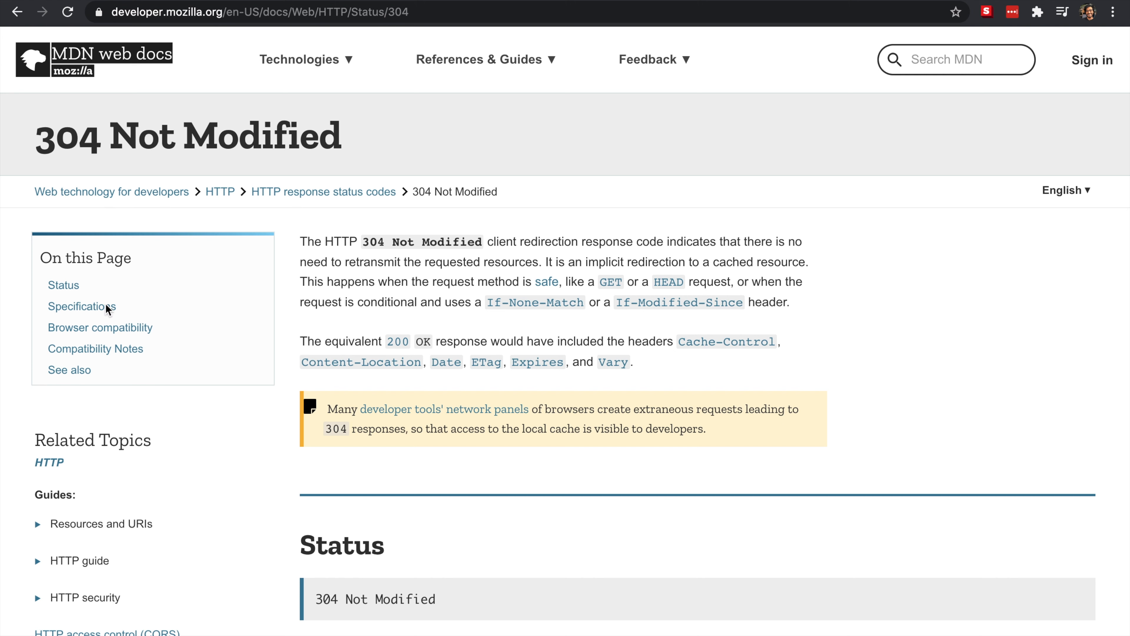
mouse_move(925, 236)
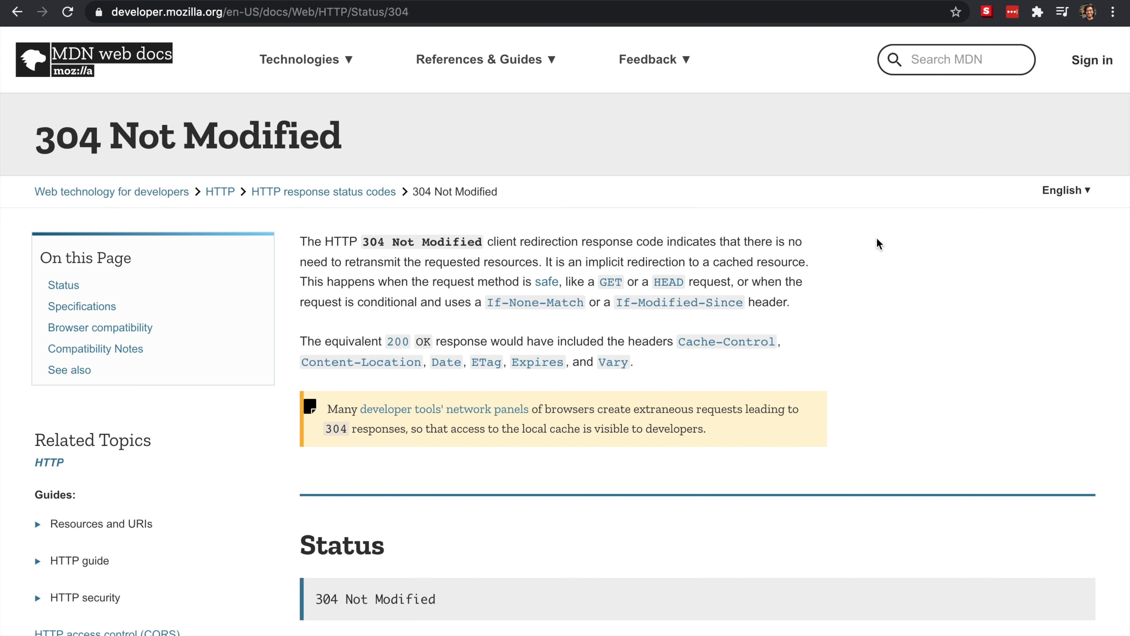
mouse_move(877, 519)
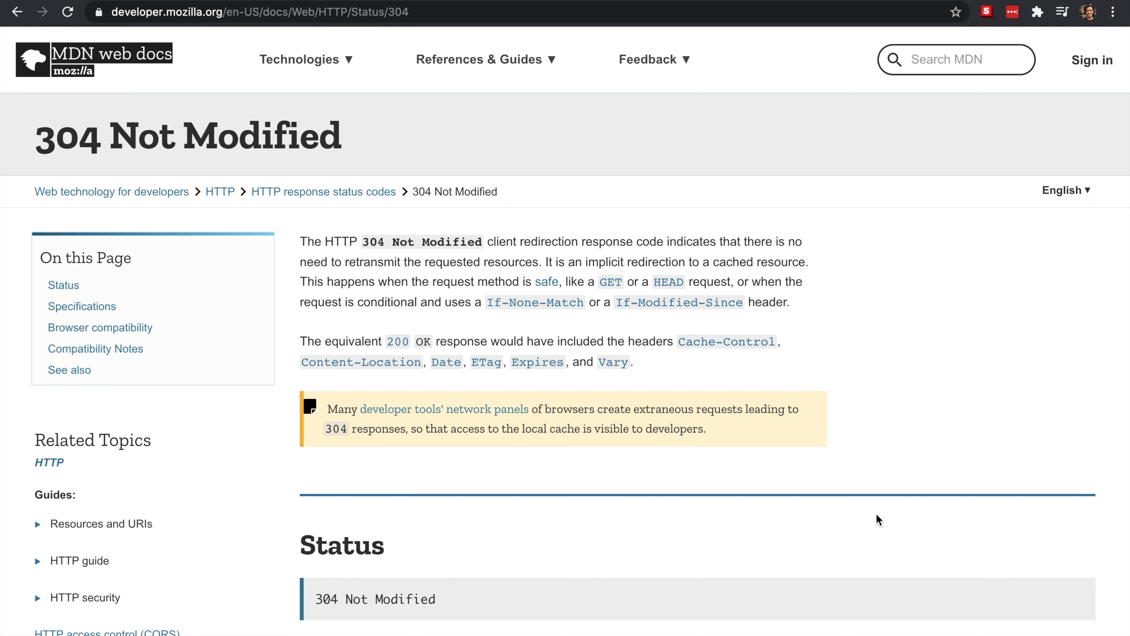
mouse_move(879, 524)
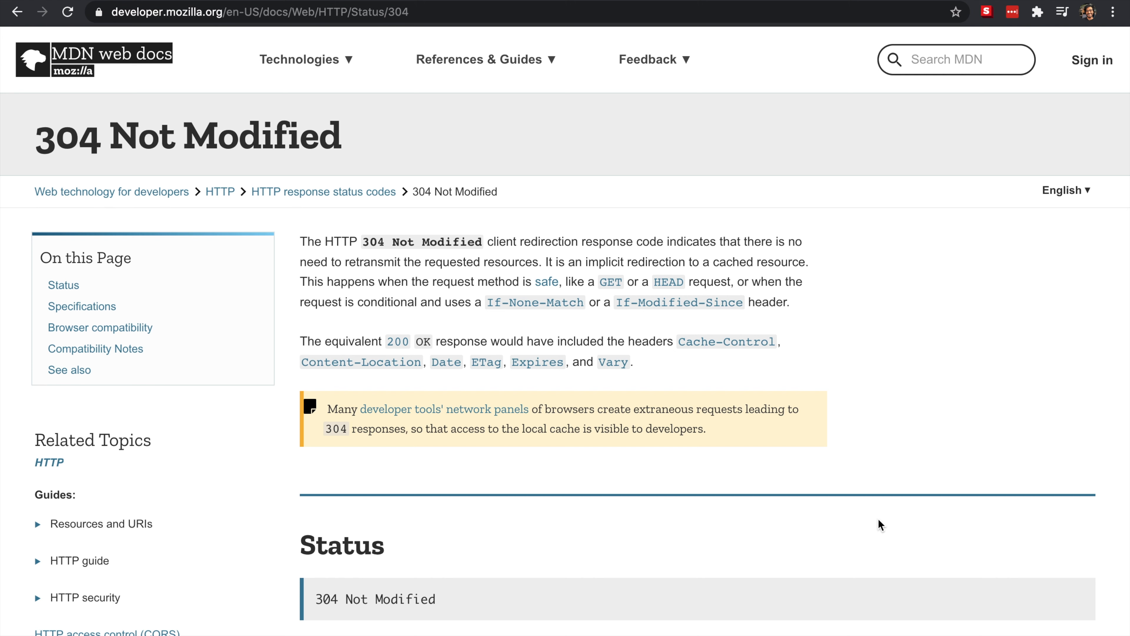
mouse_move(888, 187)
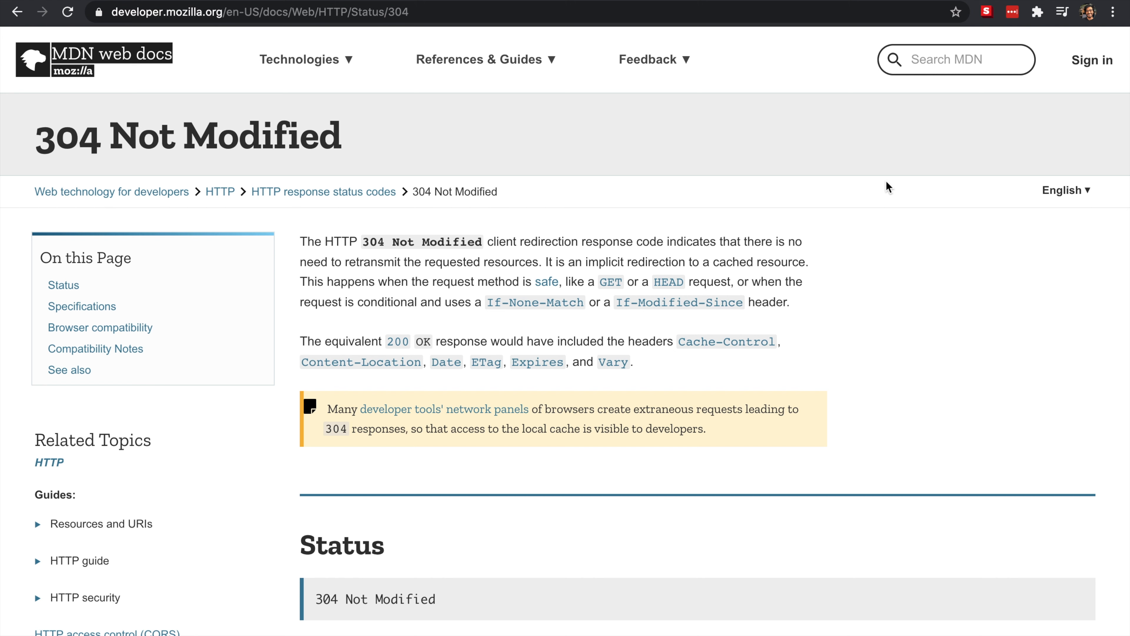
mouse_move(802, 179)
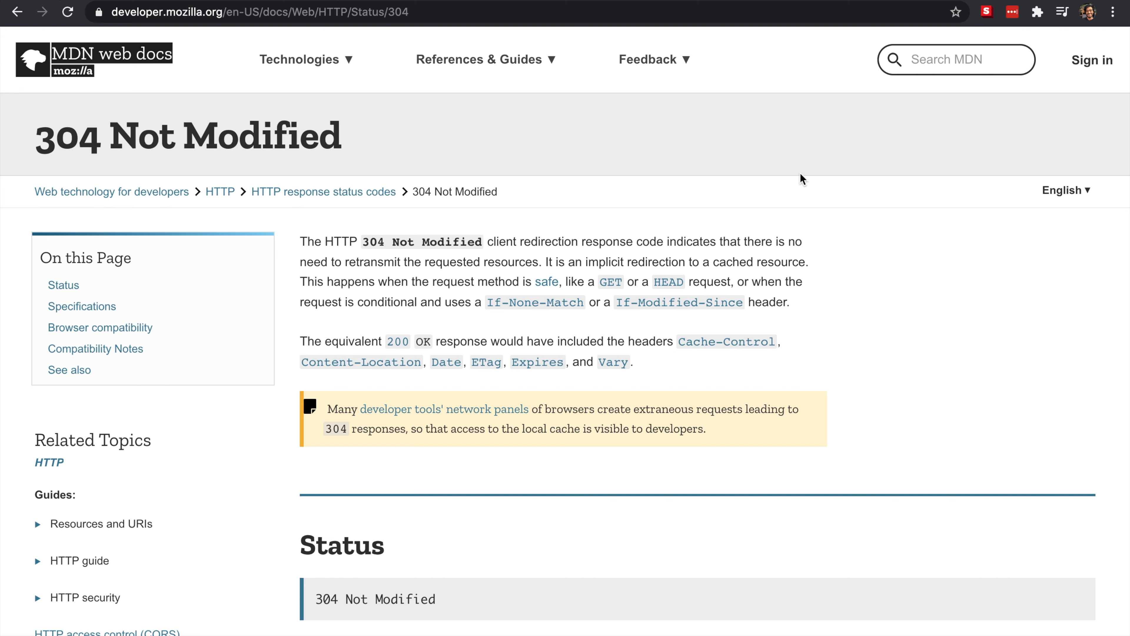
mouse_move(791, 199)
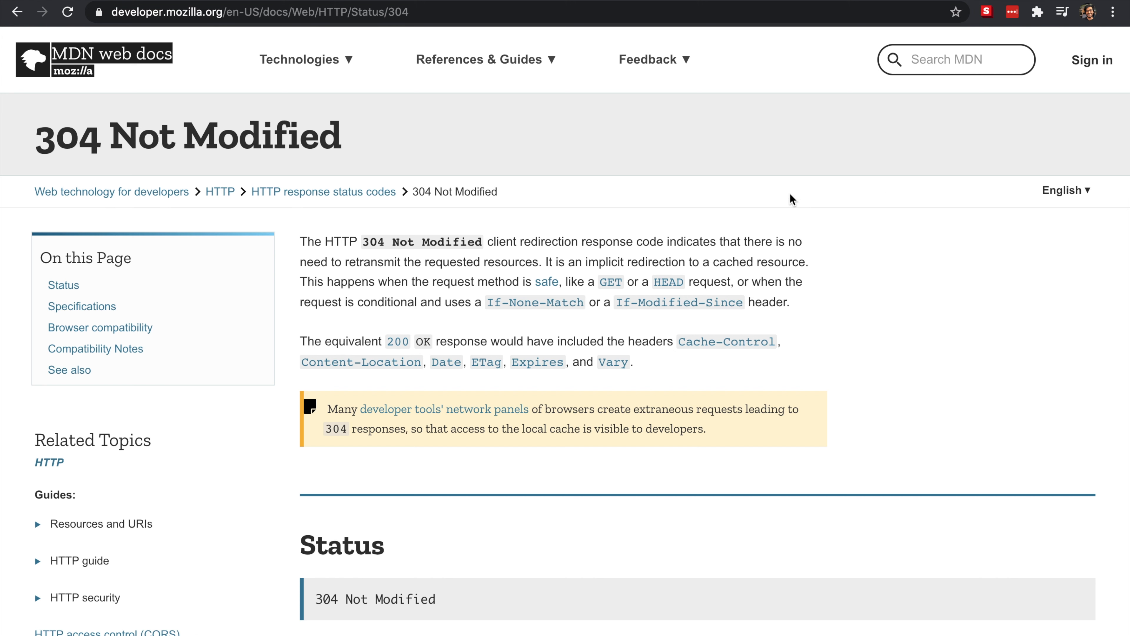